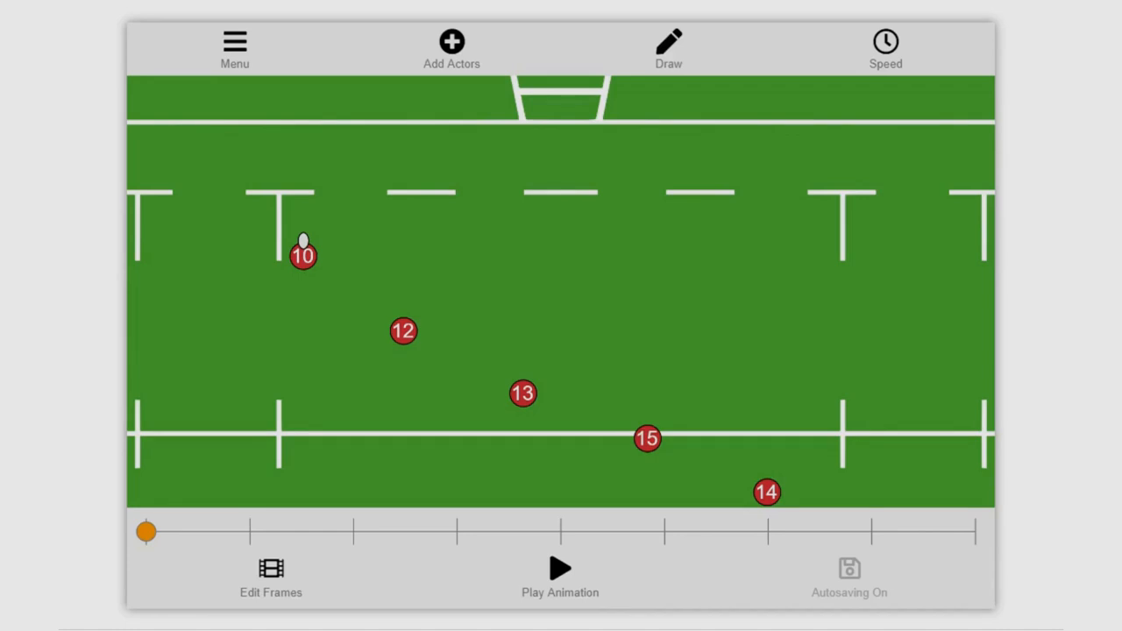
pyautogui.moveTo(138, 537)
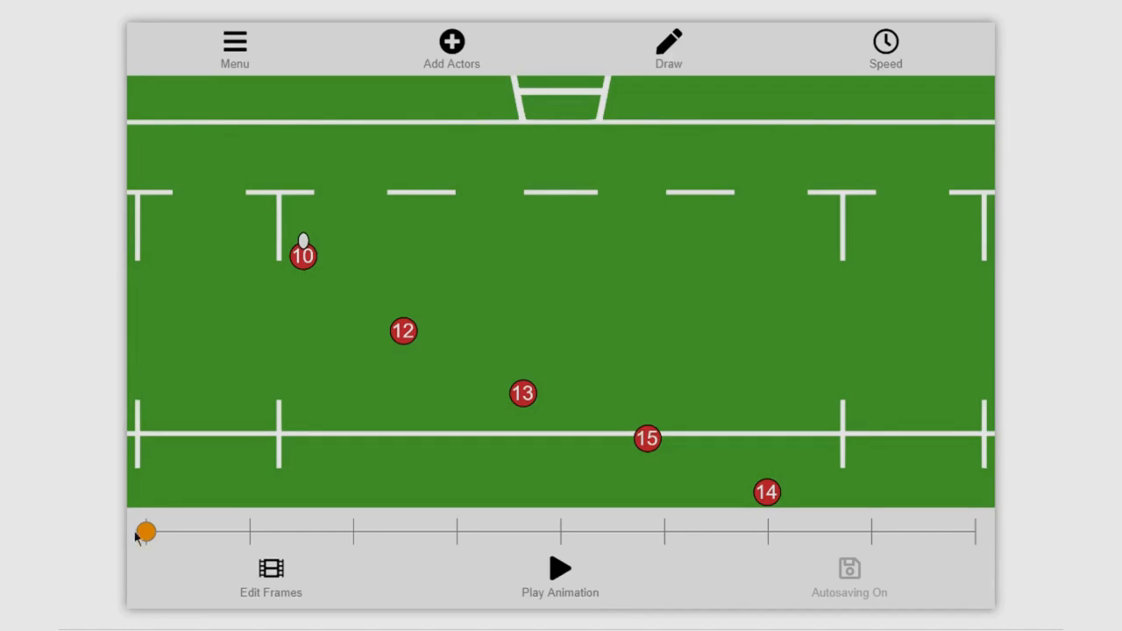
# - Scrub the timeline through the opening frames, stopping on the third keyframe where 12 catches
pyautogui.moveTo(145, 531); pyautogui.dragTo(275, 531)
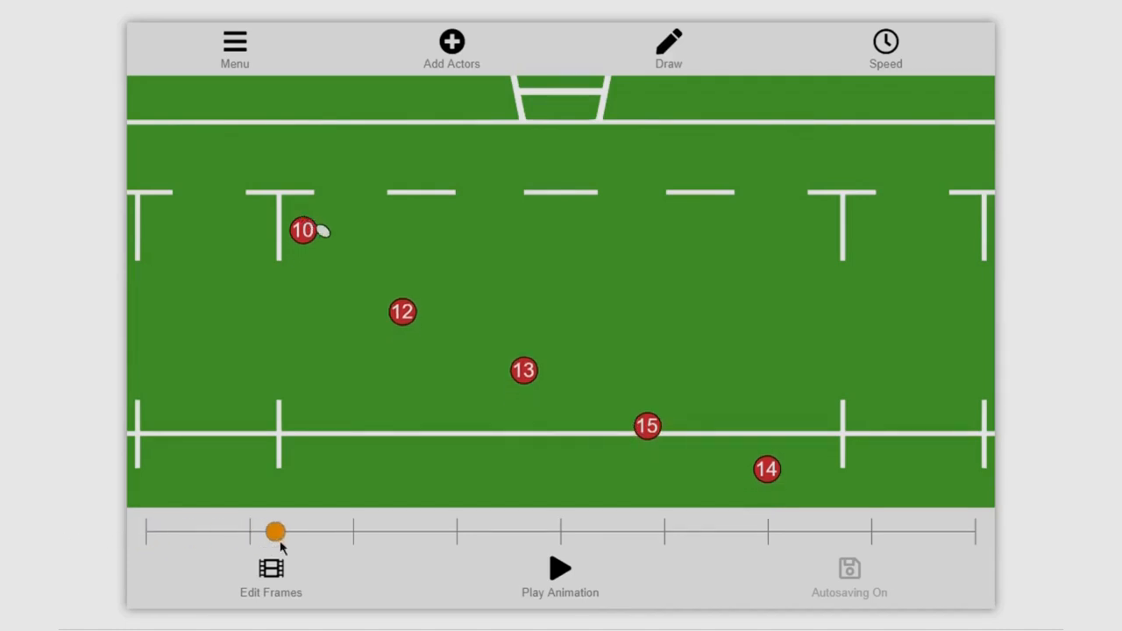
pyautogui.moveTo(275, 532); pyautogui.dragTo(147, 532)
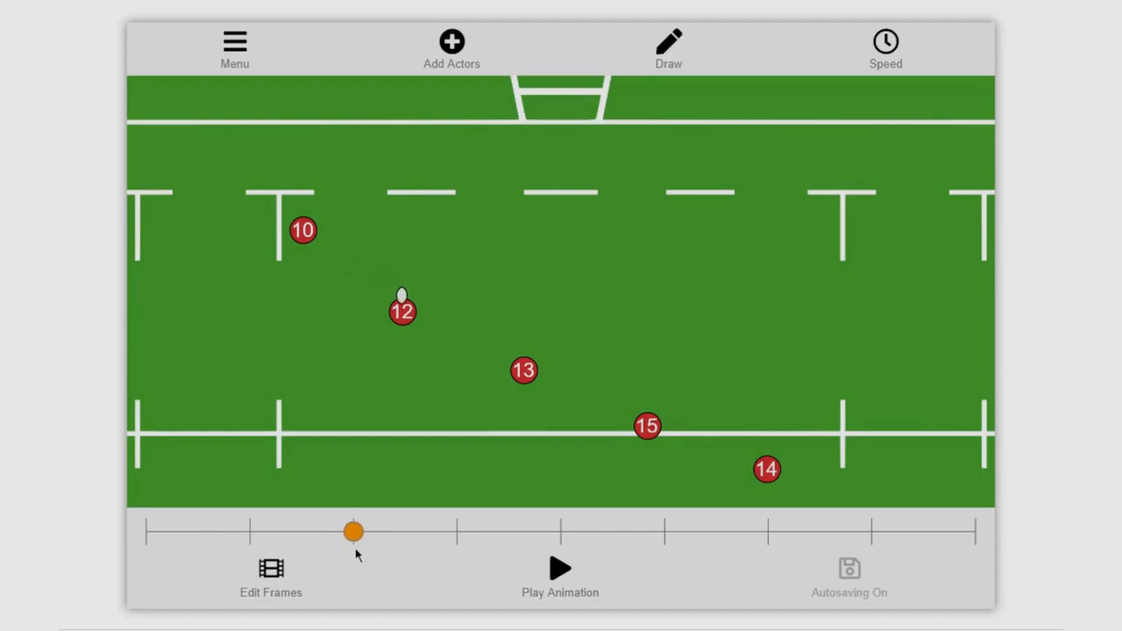
pyautogui.moveTo(355, 531); pyautogui.dragTo(186, 531)
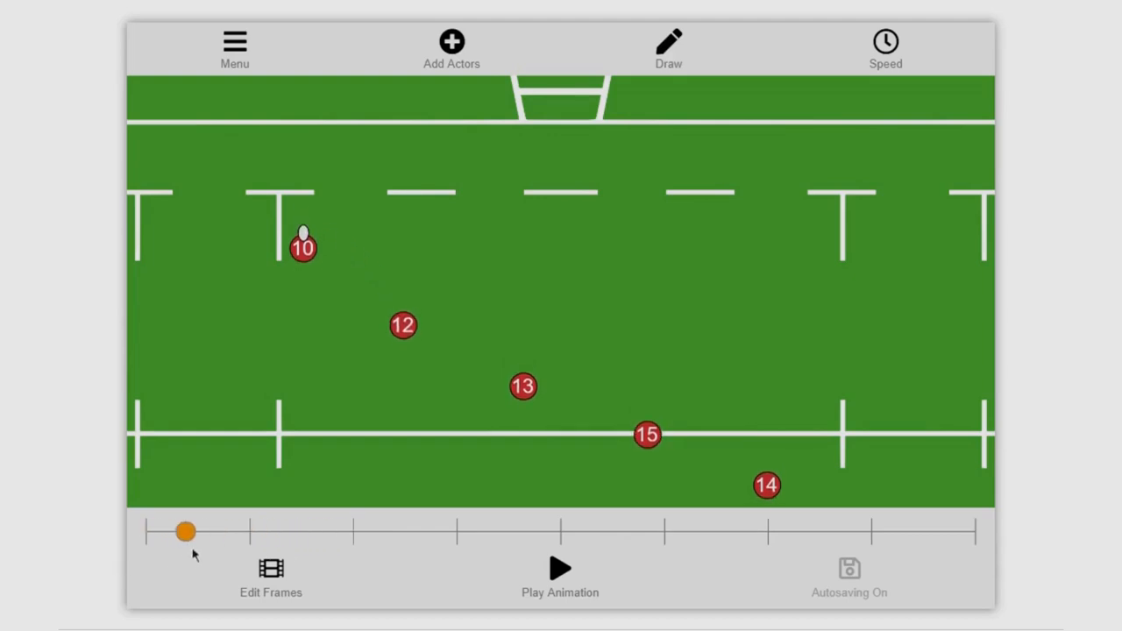
pyautogui.moveTo(185, 531); pyautogui.dragTo(314, 531)
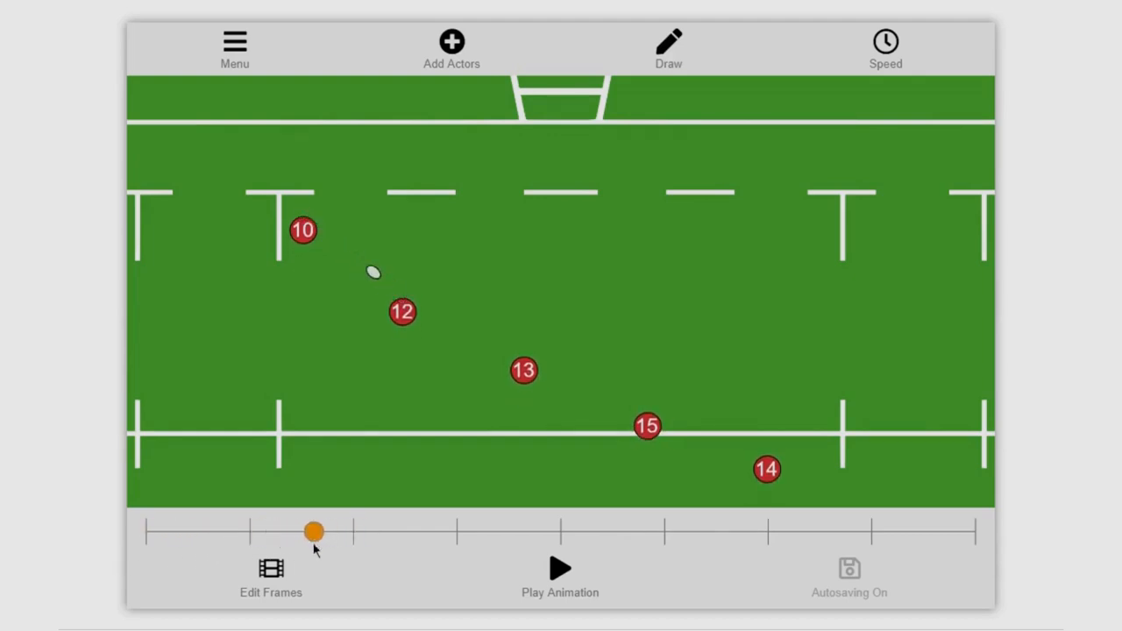
pyautogui.moveTo(314, 530); pyautogui.dragTo(333, 531)
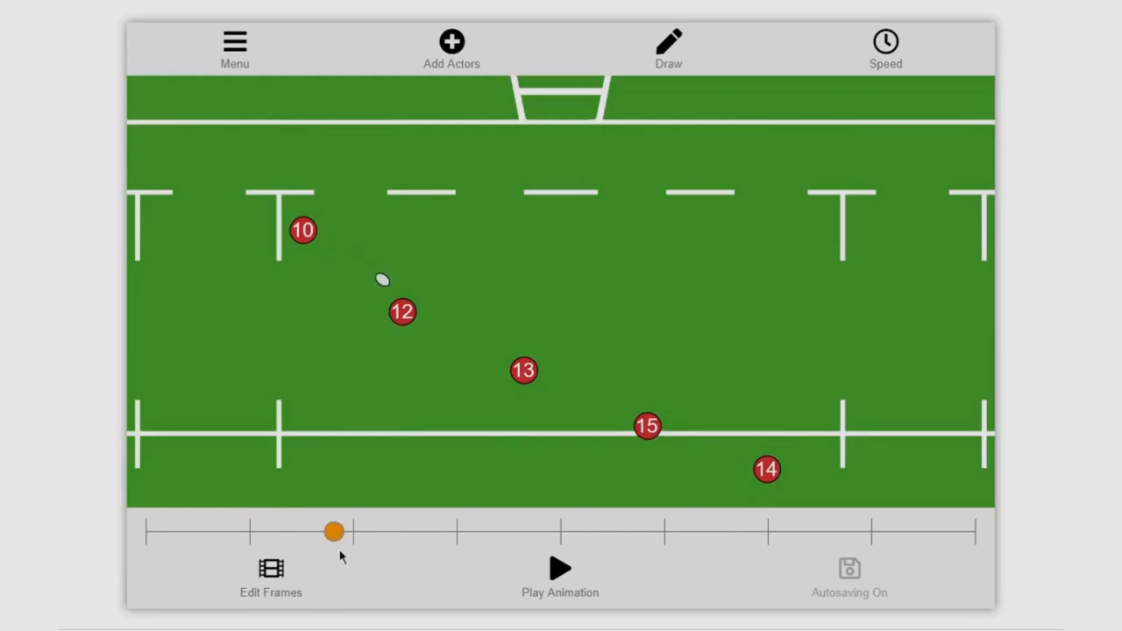
pyautogui.moveTo(335, 531); pyautogui.dragTo(355, 531)
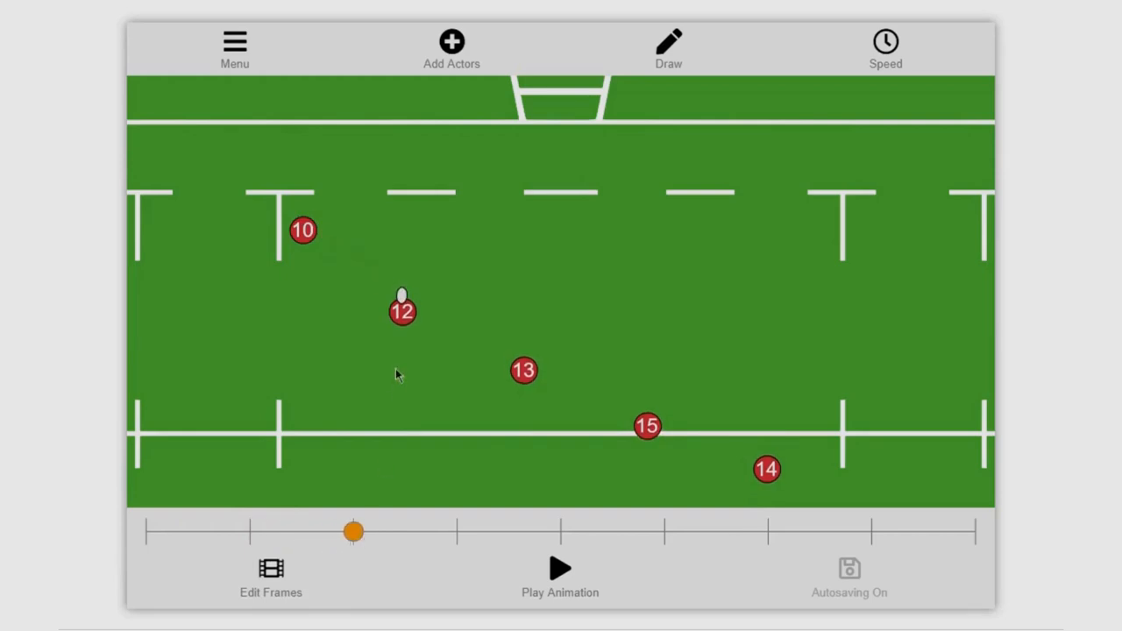
# - Nudge player 12 upfield beside the ball on the catch keyframe, using the alignment guides
pyautogui.click(402, 309)
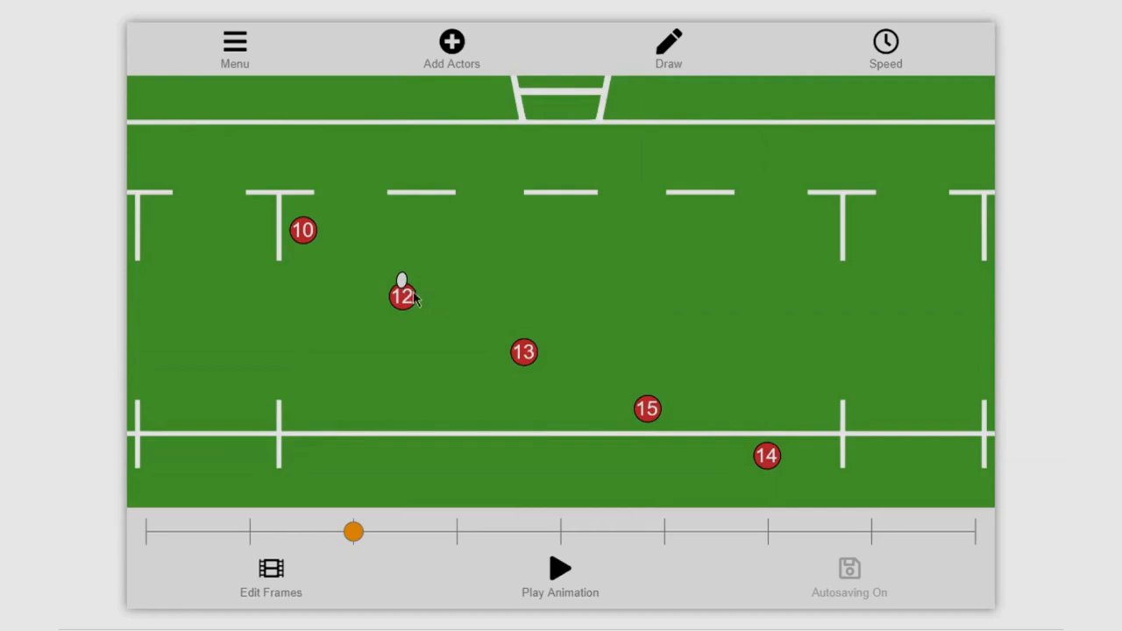
pyautogui.moveTo(403, 295); pyautogui.dragTo(428, 304)
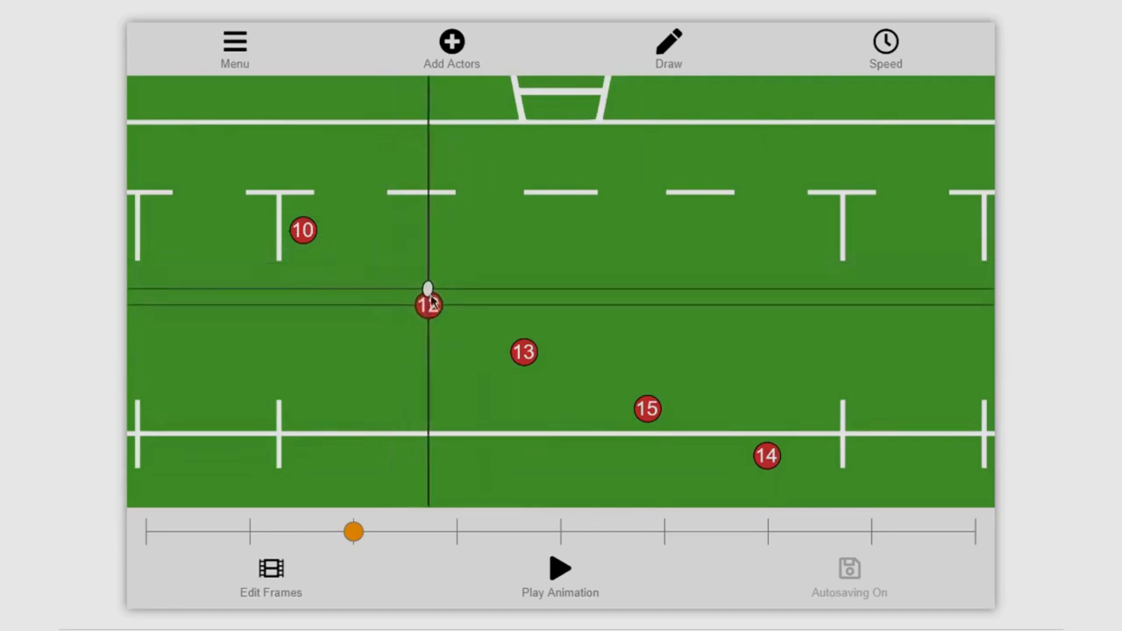
pyautogui.moveTo(428, 304); pyautogui.dragTo(401, 289)
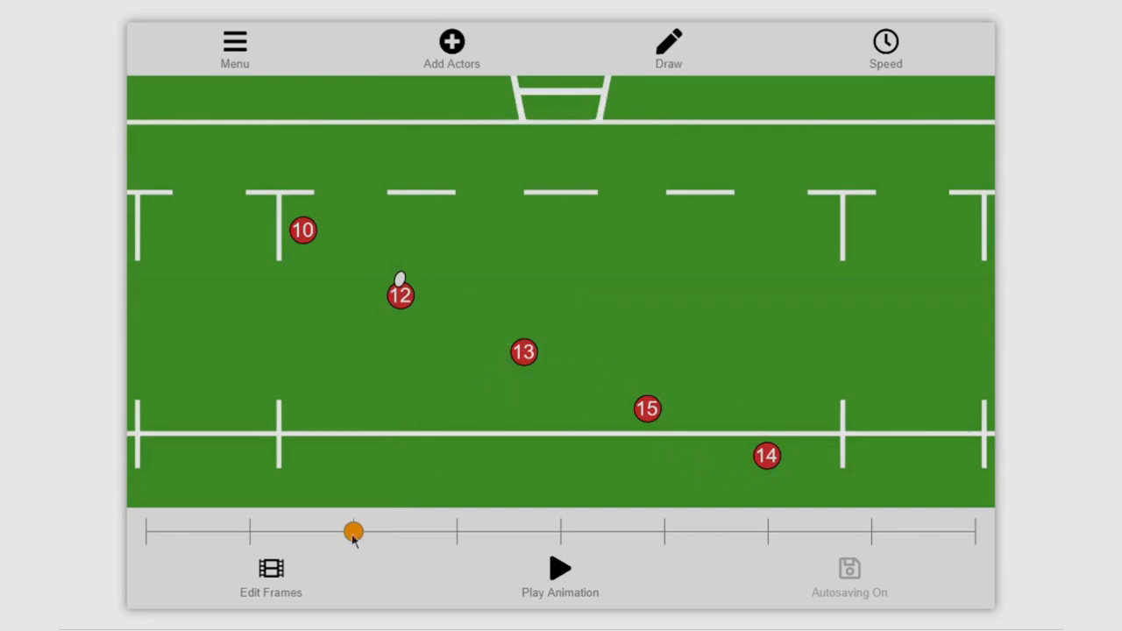
# - Rewind, play and pause the animation, then scrub to the fifth keyframe with 13 holding the ball
pyautogui.click(559, 568)
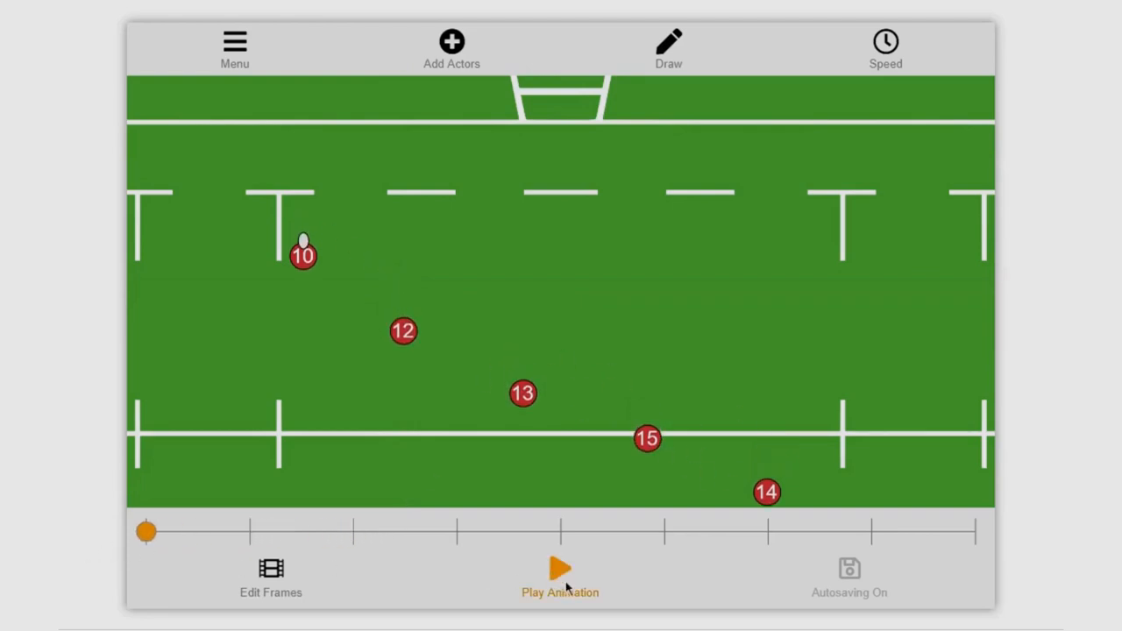
pyautogui.click(559, 569)
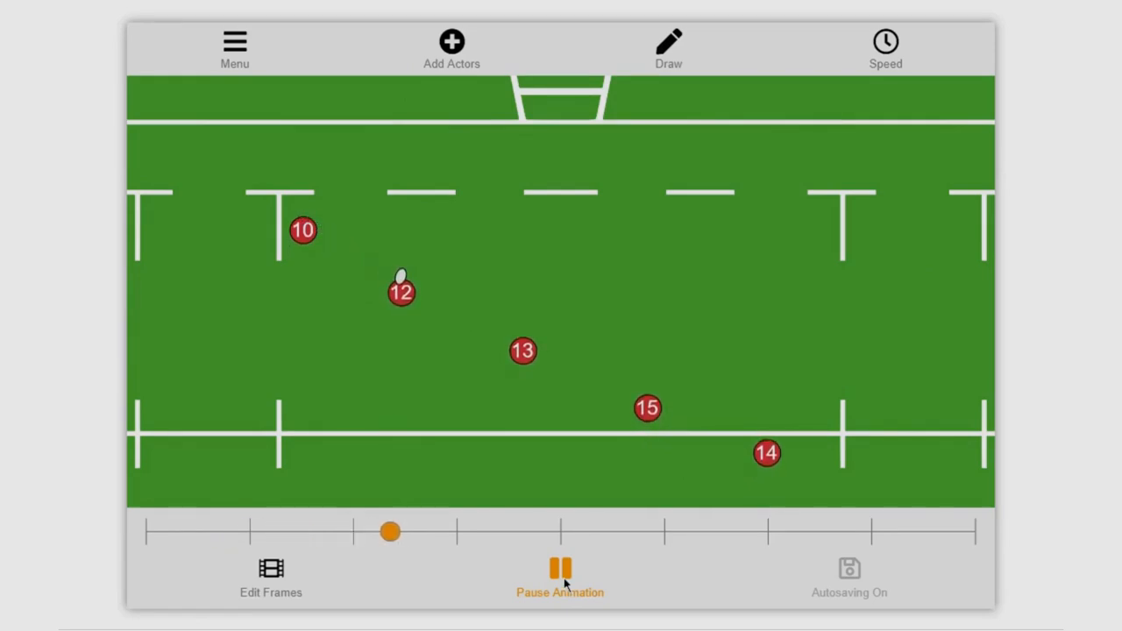
pyautogui.click(560, 568)
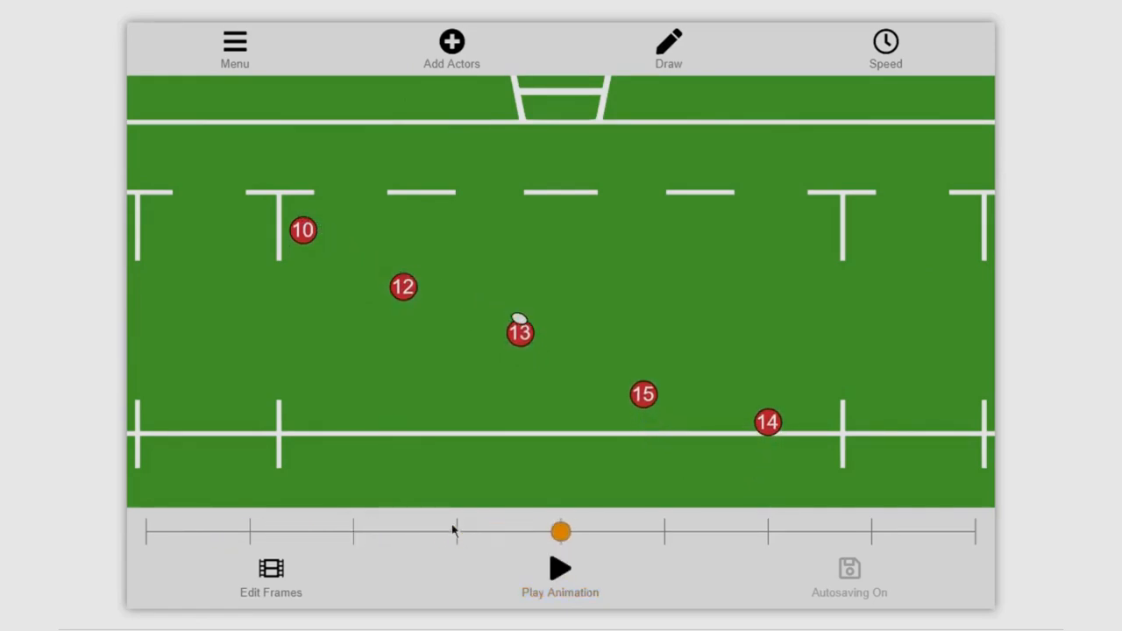
pyautogui.moveTo(560, 531); pyautogui.dragTo(147, 531)
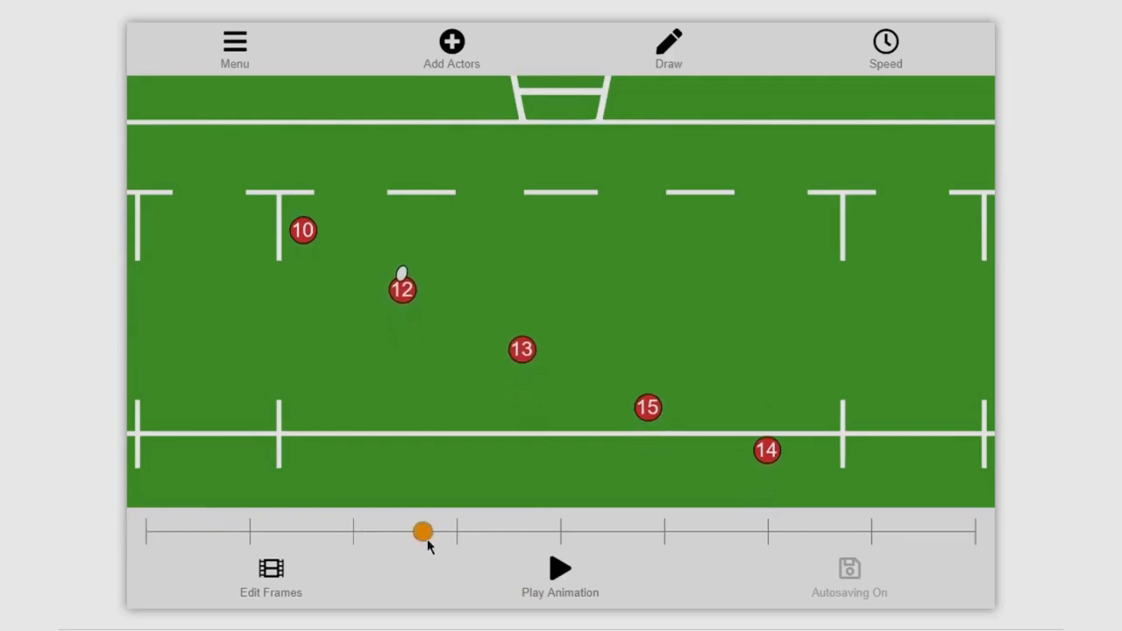
pyautogui.moveTo(423, 531); pyautogui.dragTo(558, 532)
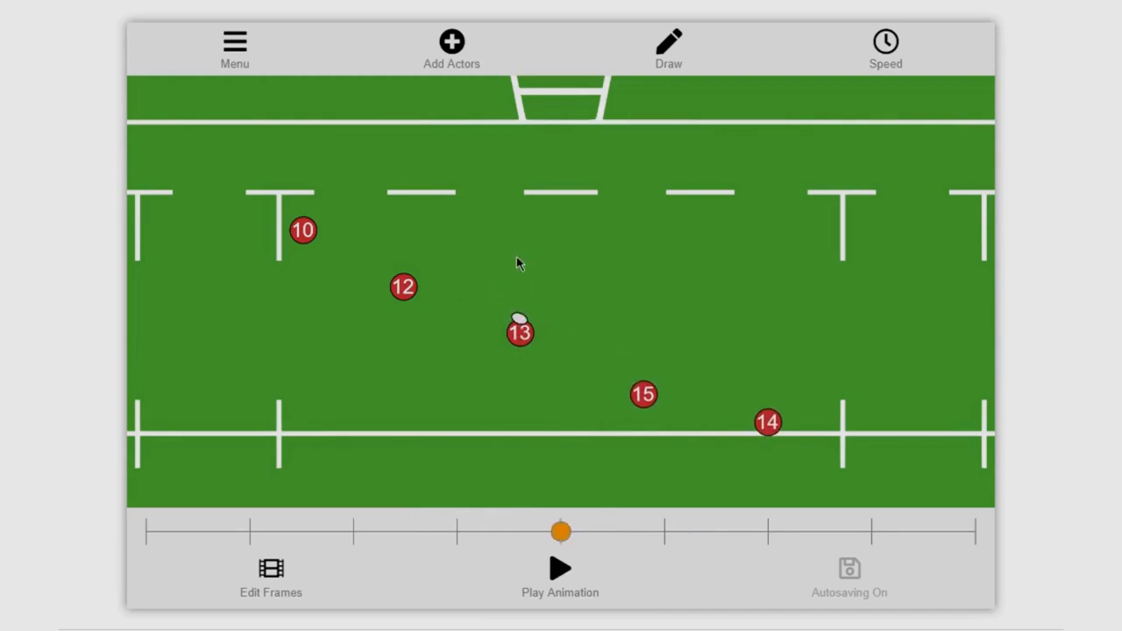
# - Insert a new frame after 13's catch using Edit Frames, then scrub forward to it
pyautogui.click(270, 579)
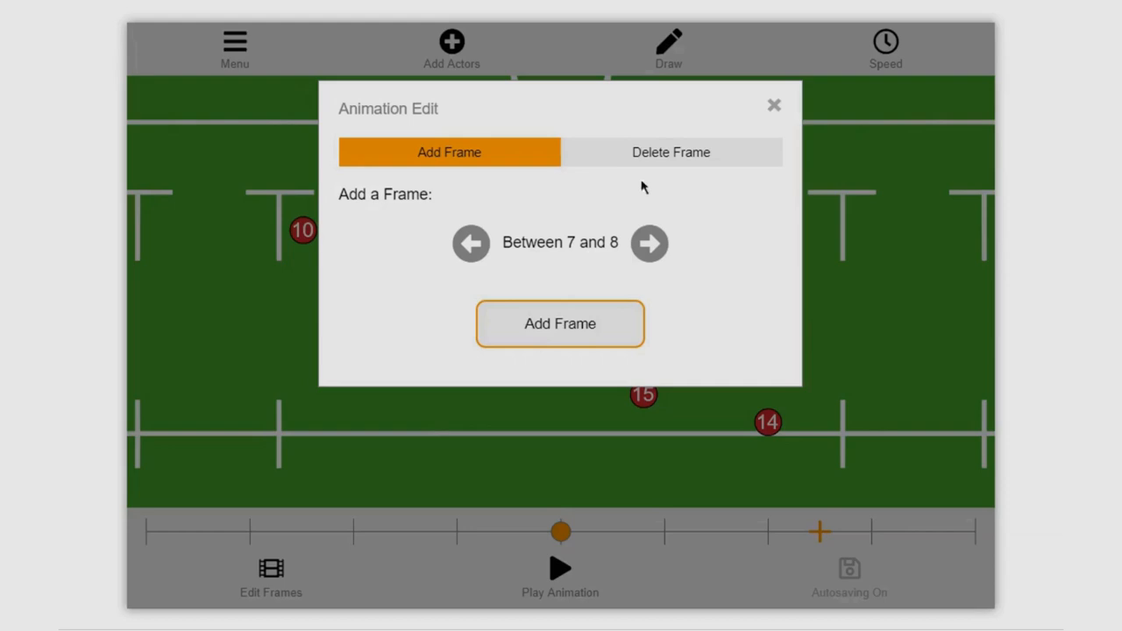
pyautogui.click(471, 243)
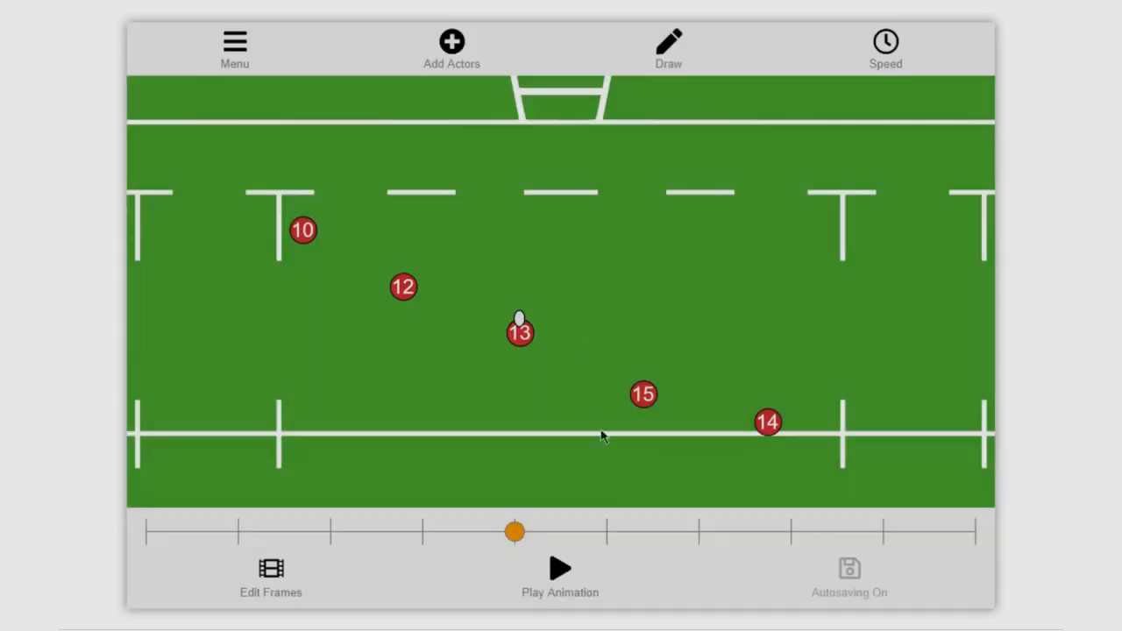
pyautogui.moveTo(516, 532); pyautogui.dragTo(608, 531)
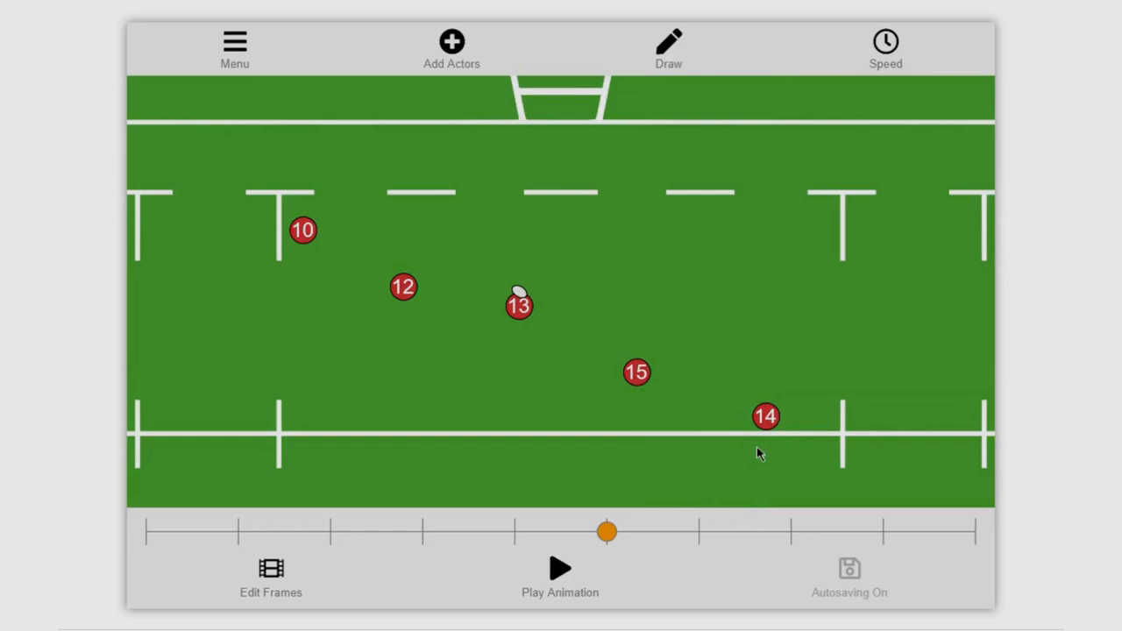
# - Replay from 12's catch, pause as the ball reaches 15, and move 15 upfield
pyautogui.moveTo(608, 532); pyautogui.dragTo(353, 532)
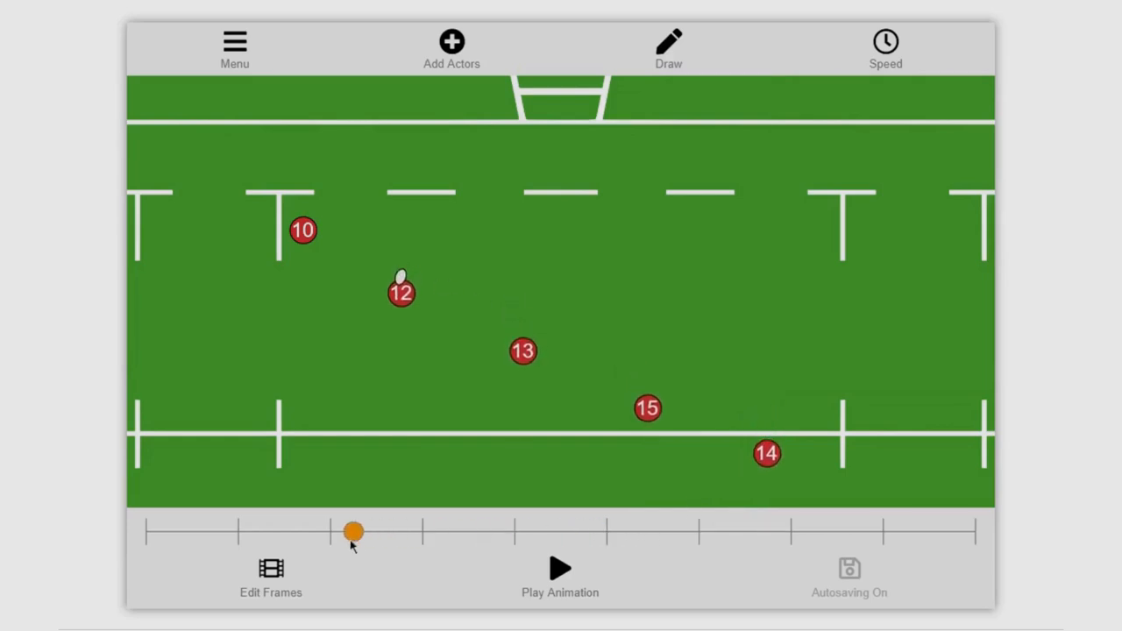
pyautogui.click(560, 570)
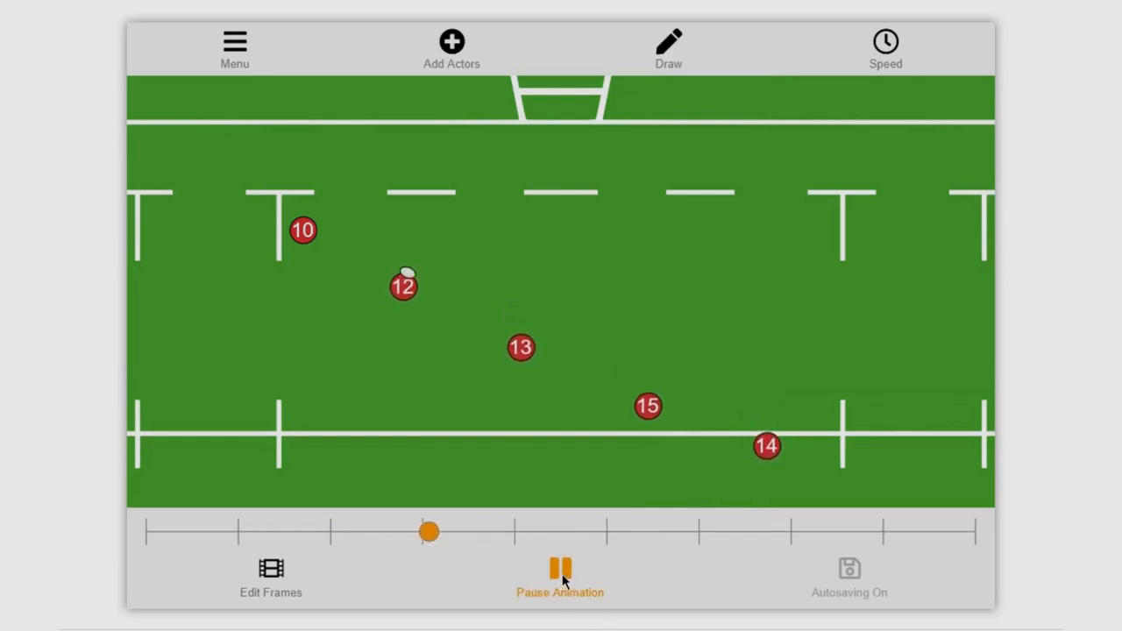
pyautogui.click(561, 568)
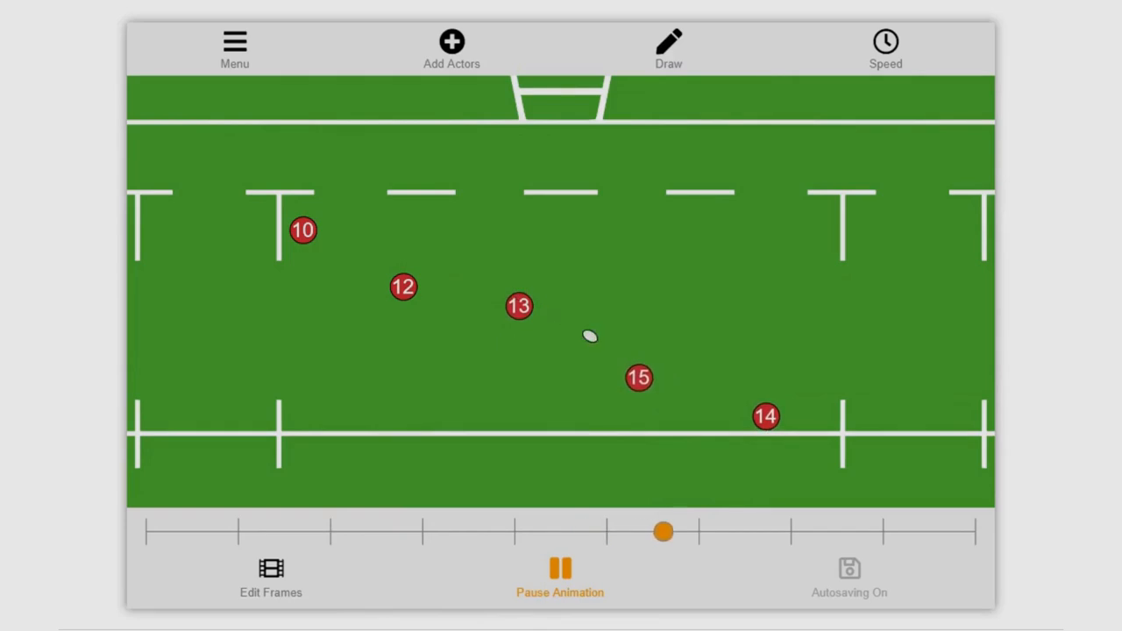
pyautogui.click(560, 568)
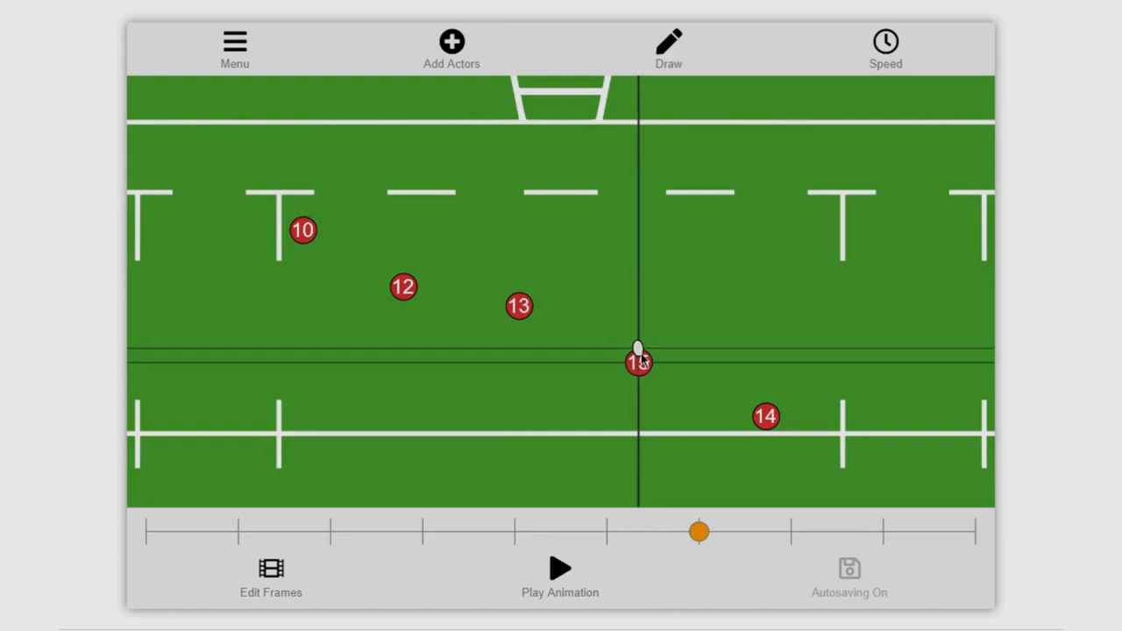
pyautogui.moveTo(699, 530); pyautogui.dragTo(421, 530)
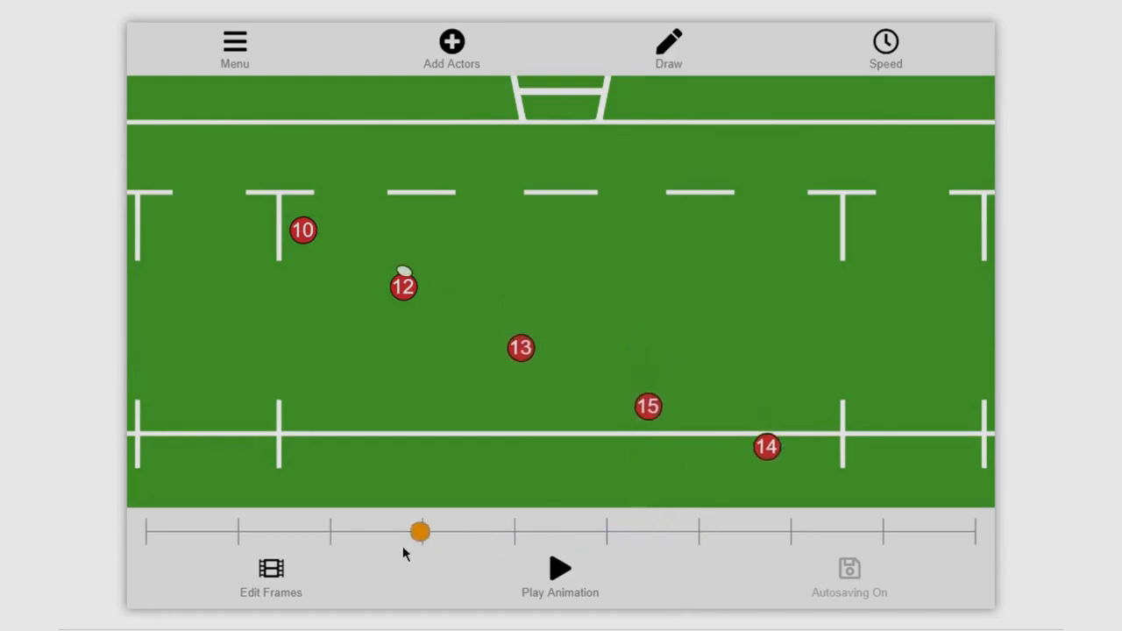
pyautogui.click(560, 568)
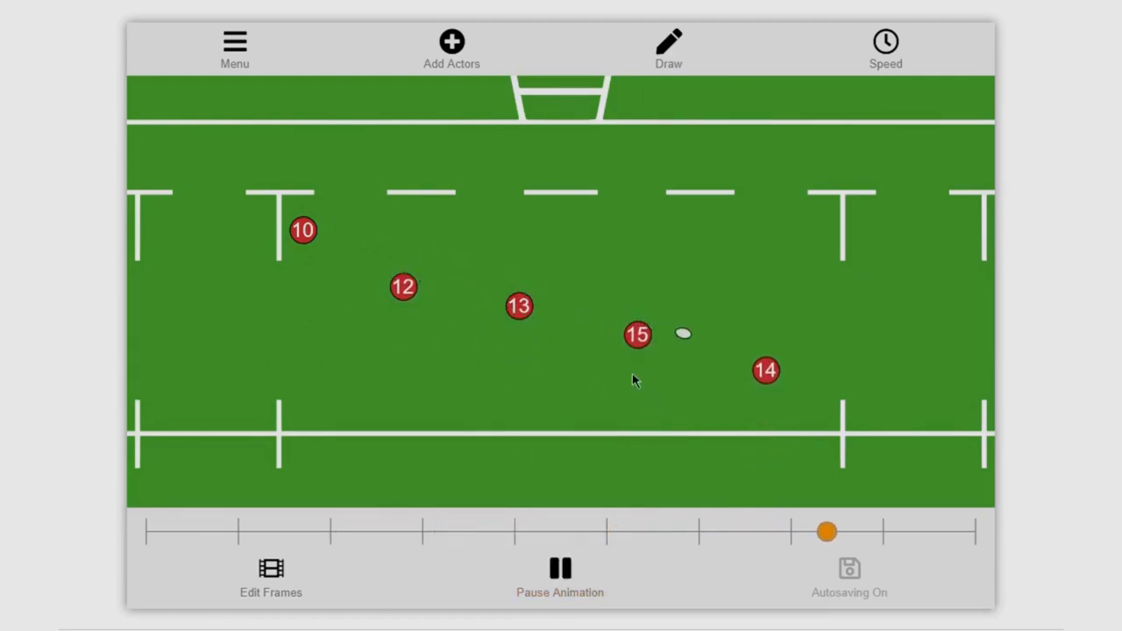
pyautogui.moveTo(826, 531); pyautogui.dragTo(210, 530)
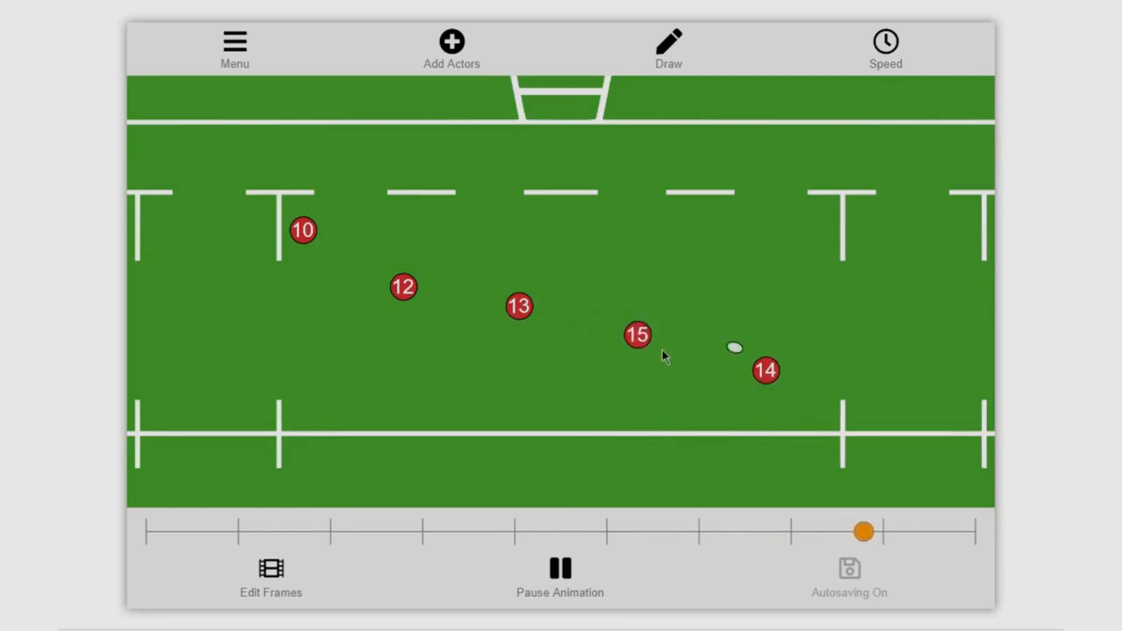
pyautogui.click(559, 574)
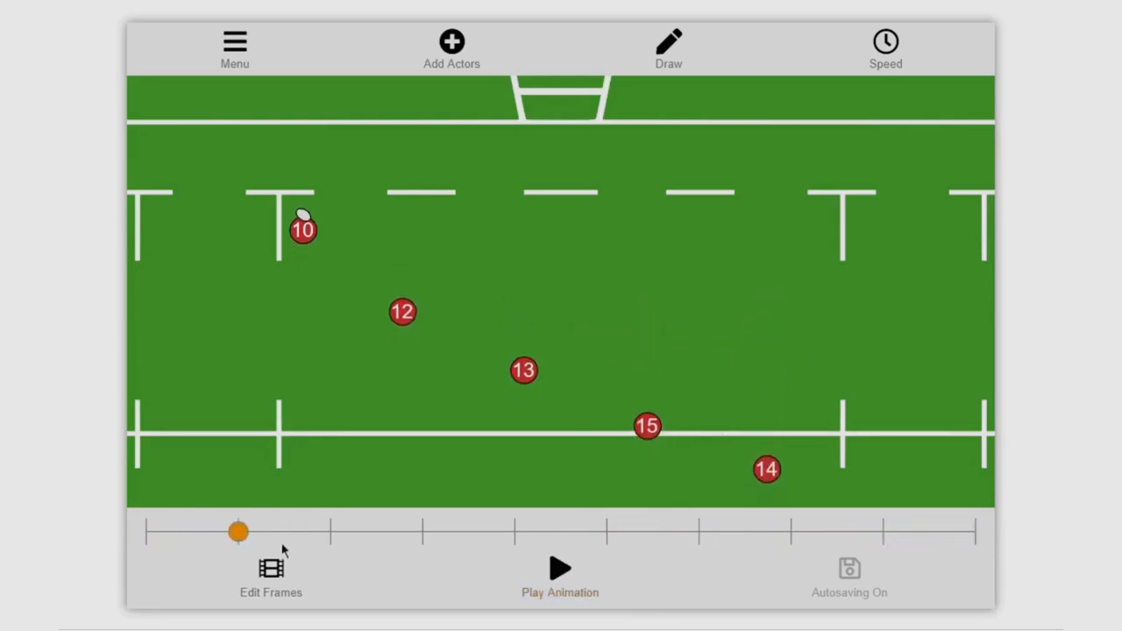
pyautogui.moveTo(238, 531); pyautogui.dragTo(870, 532)
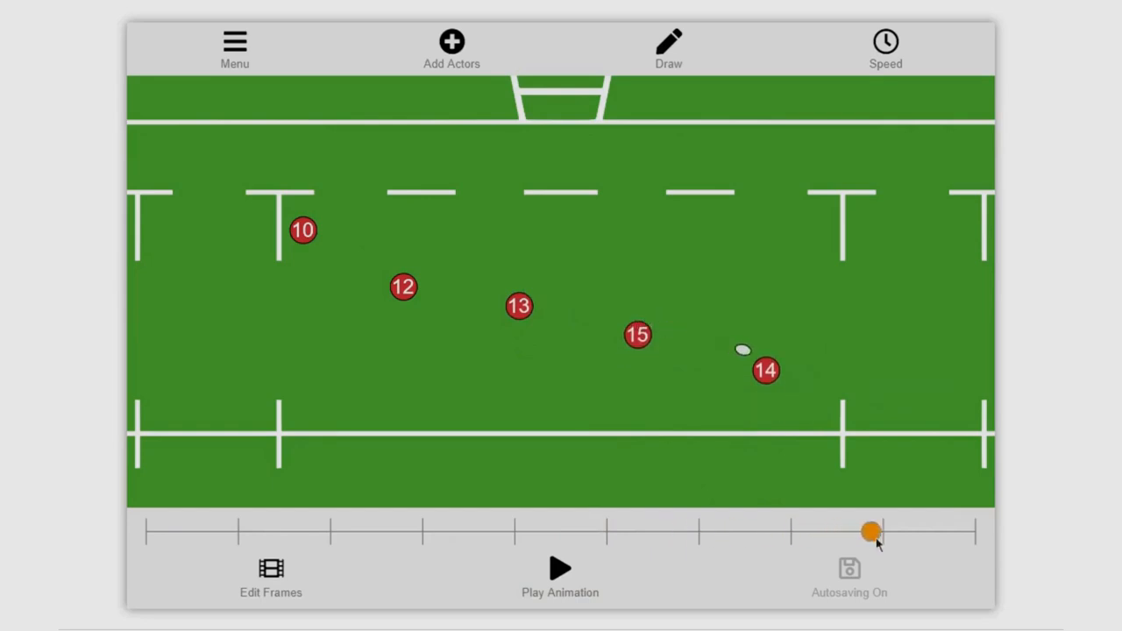
pyautogui.moveTo(871, 530); pyautogui.dragTo(770, 530)
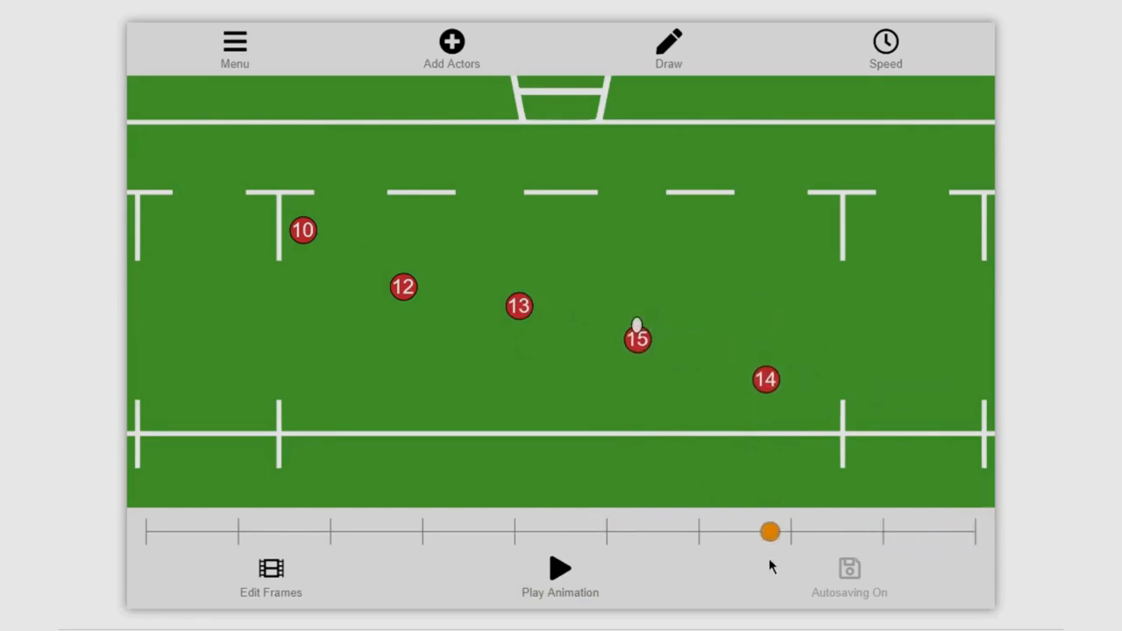
pyautogui.moveTo(770, 531); pyautogui.dragTo(870, 531)
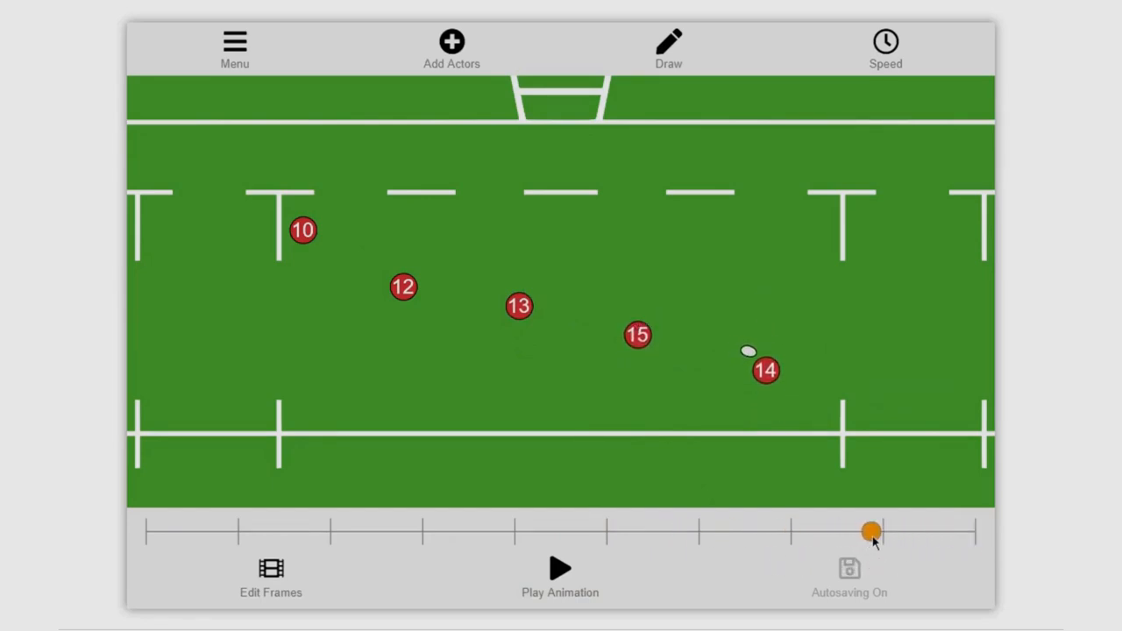
pyautogui.moveTo(871, 531); pyautogui.dragTo(798, 531)
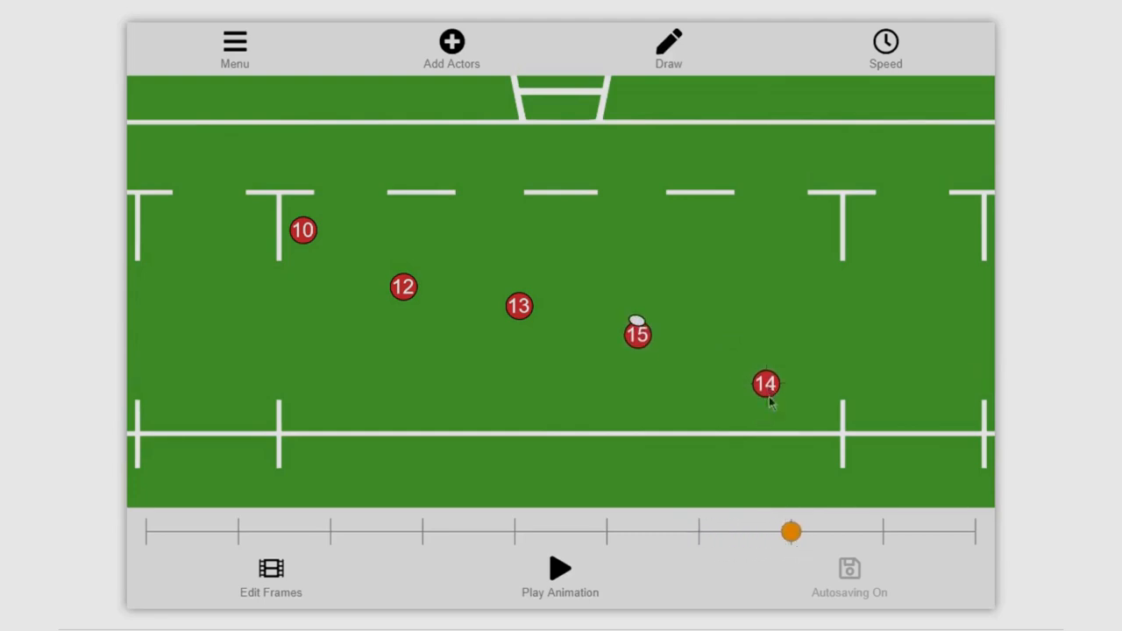
pyautogui.moveTo(789, 531); pyautogui.dragTo(880, 531)
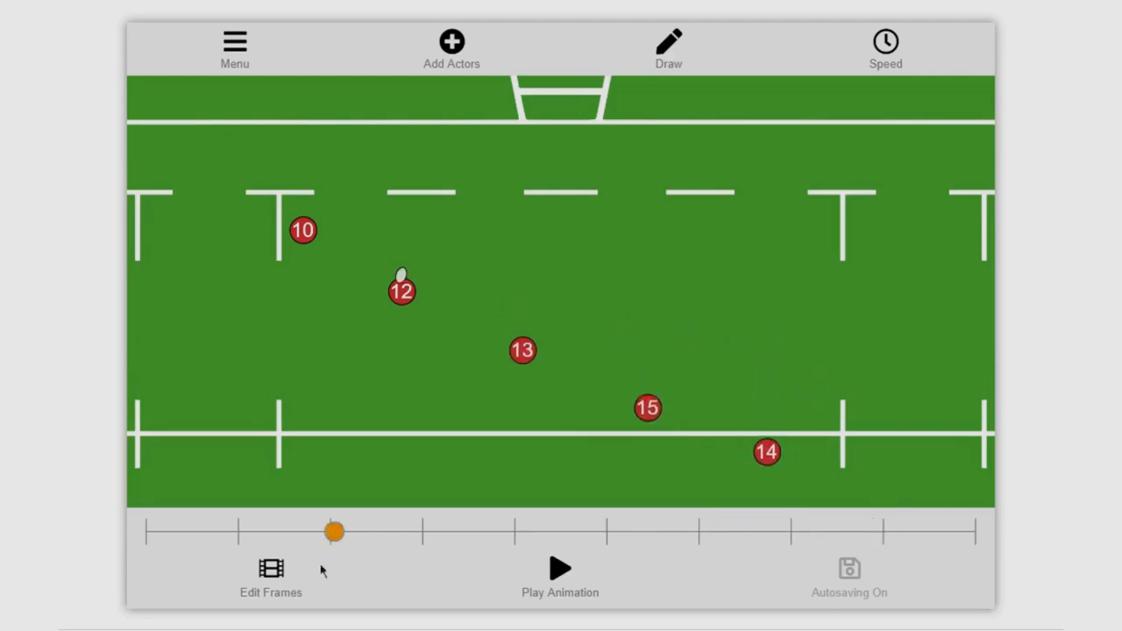
pyautogui.moveTo(333, 531); pyautogui.dragTo(147, 531)
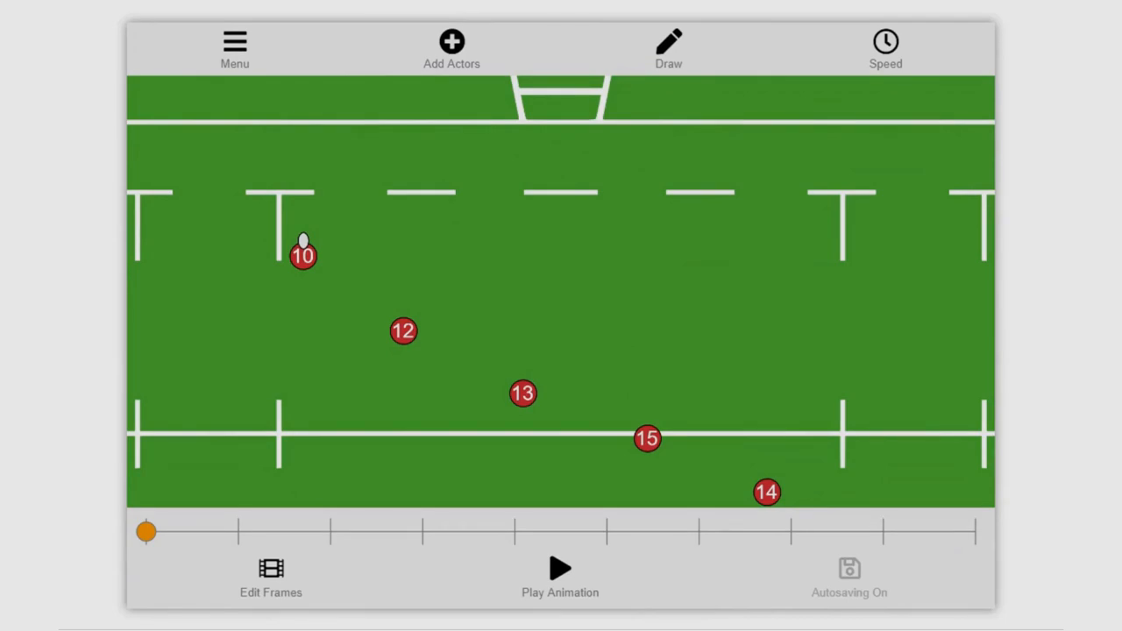
# - Play and pause the backline animation, then scrub back to the start with 10 on the ball
pyautogui.click(560, 574)
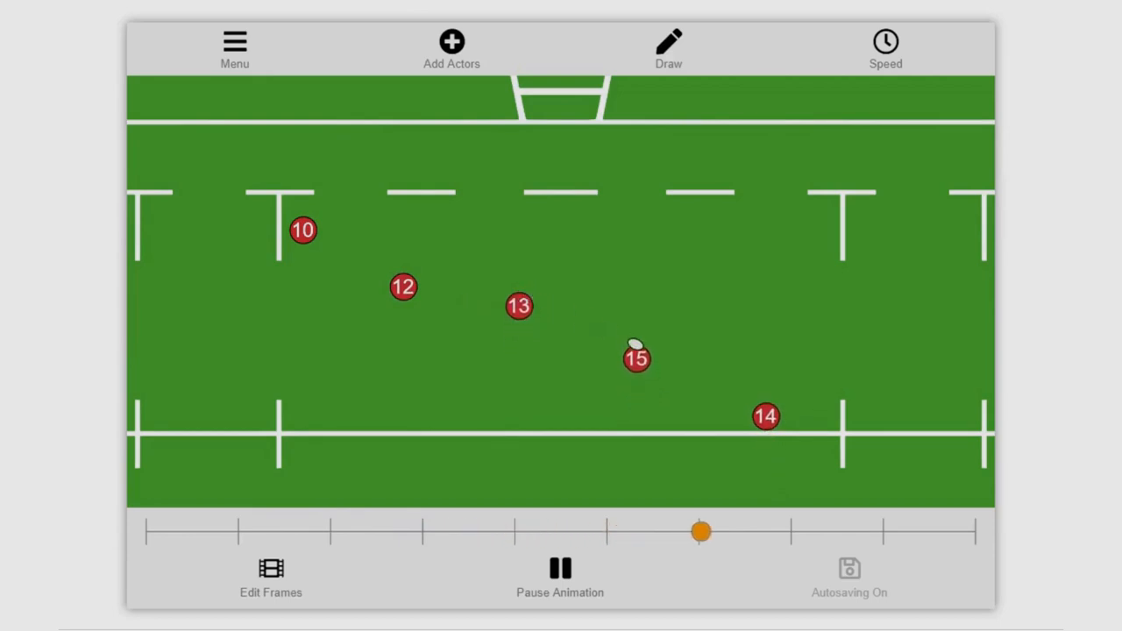
pyautogui.moveTo(701, 530); pyautogui.dragTo(947, 531)
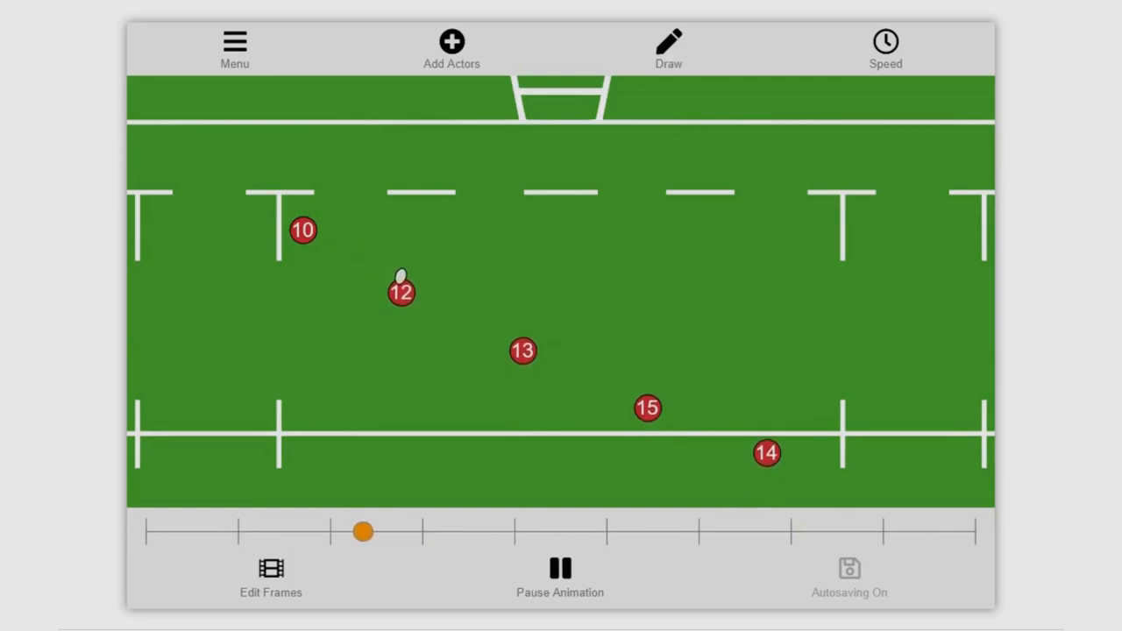
pyautogui.click(560, 574)
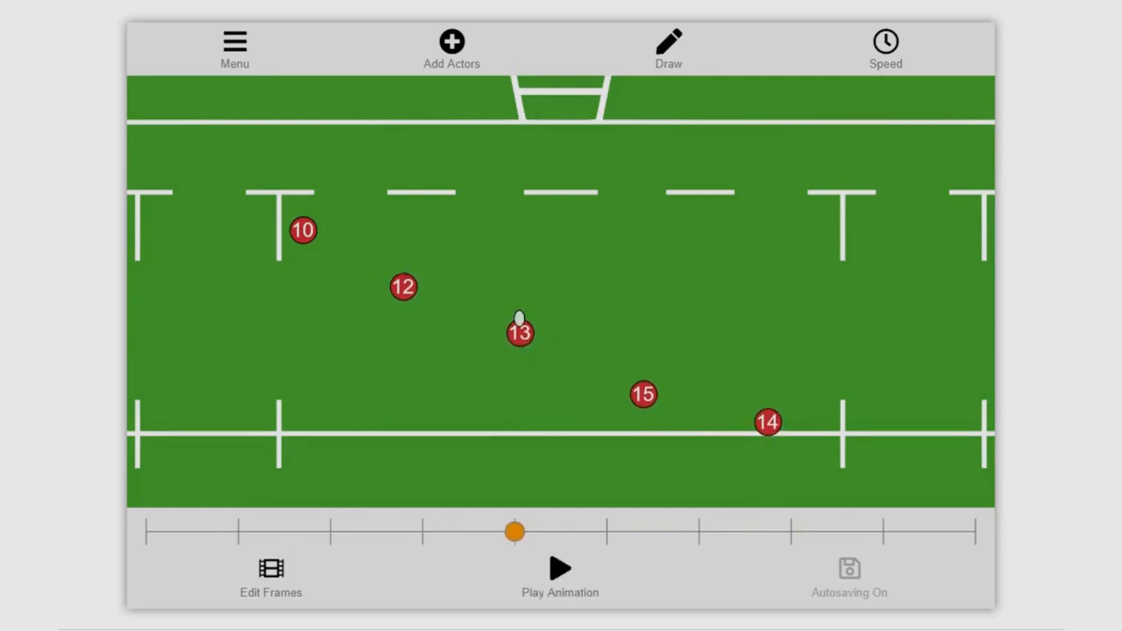
pyautogui.moveTo(516, 531); pyautogui.dragTo(423, 531)
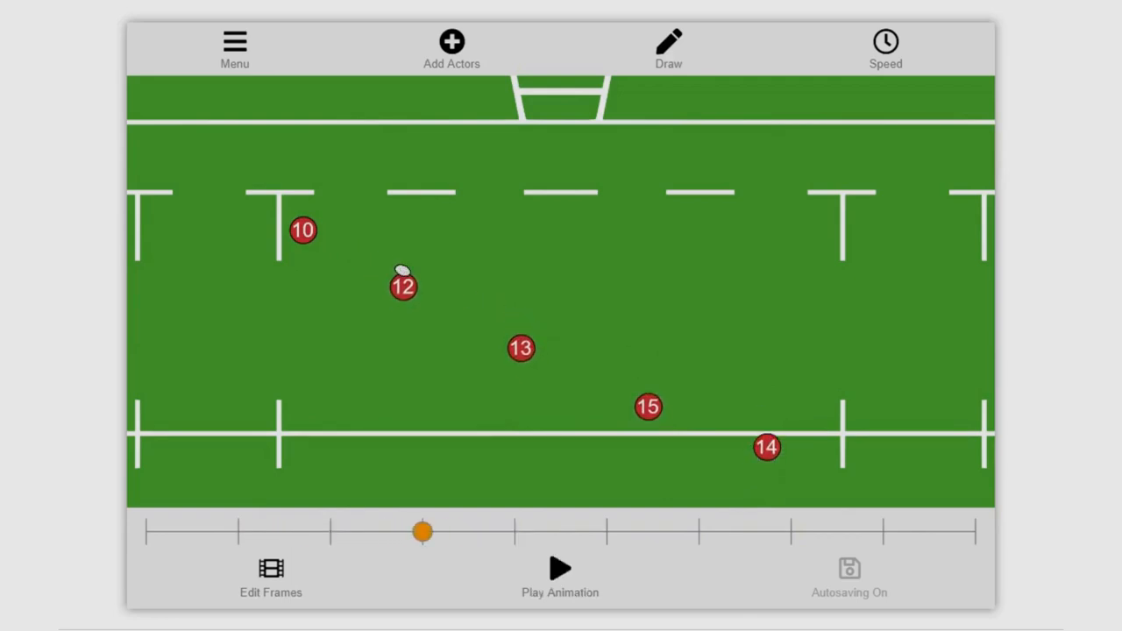
pyautogui.moveTo(424, 531); pyautogui.dragTo(146, 531)
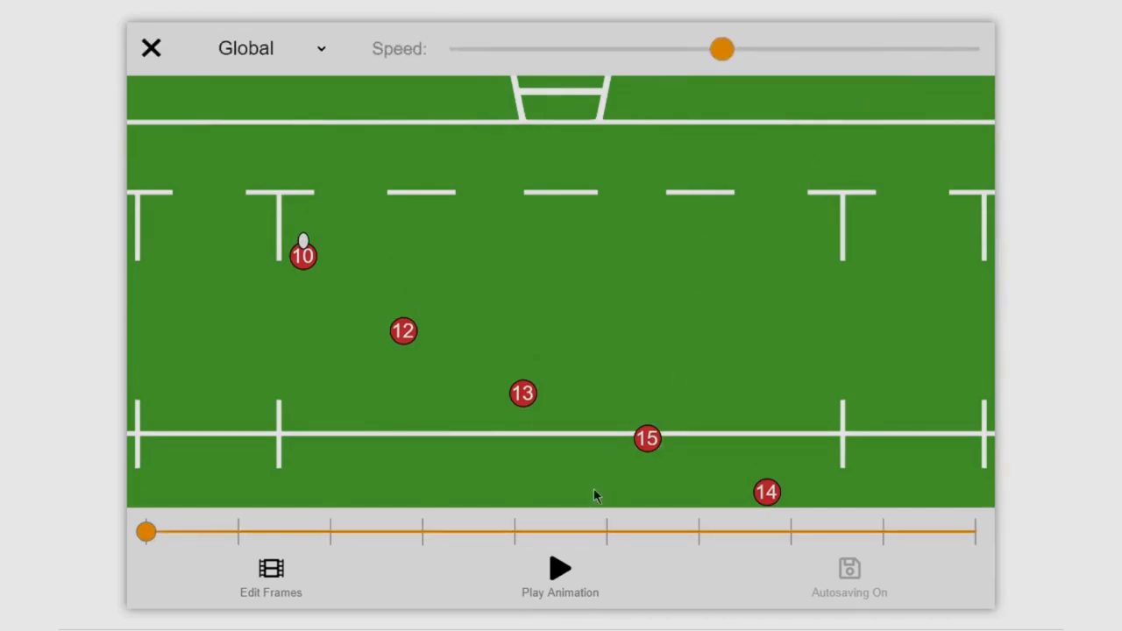
# - Play the animation, drag the Global Speed slider higher, and scrub back toward the start
pyautogui.click(560, 568)
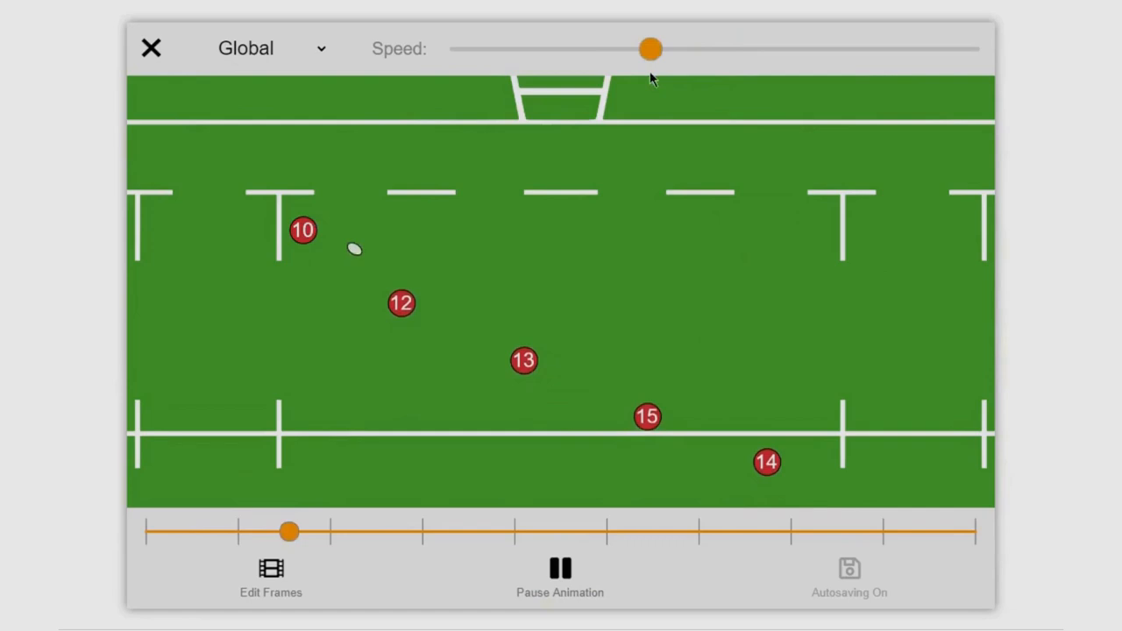
pyautogui.moveTo(651, 49); pyautogui.dragTo(834, 49)
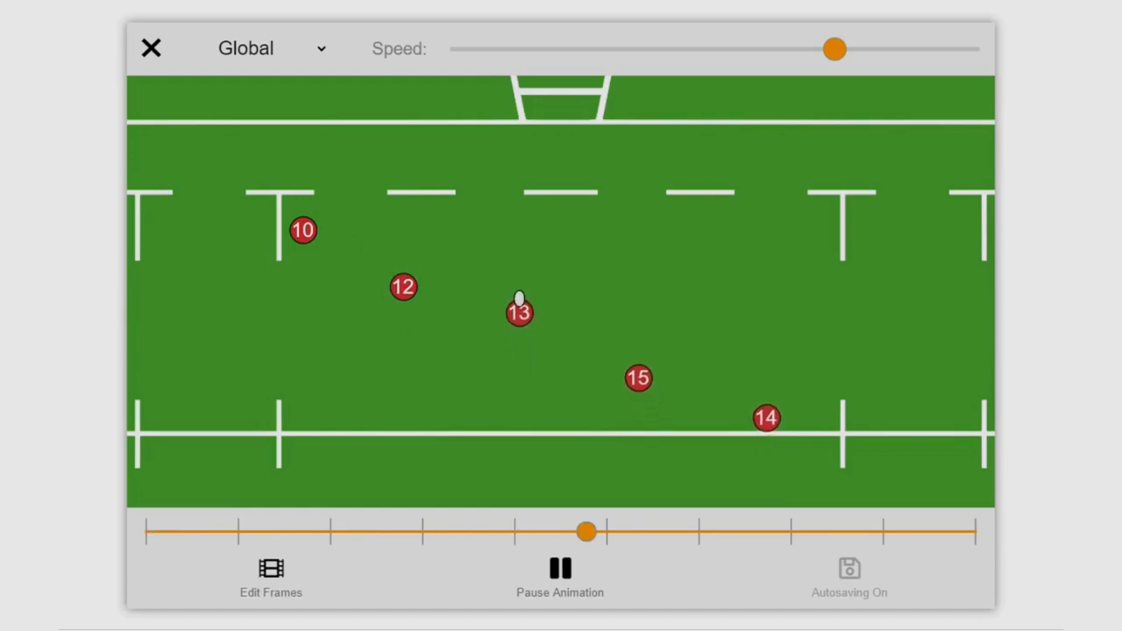
pyautogui.moveTo(588, 531); pyautogui.dragTo(178, 532)
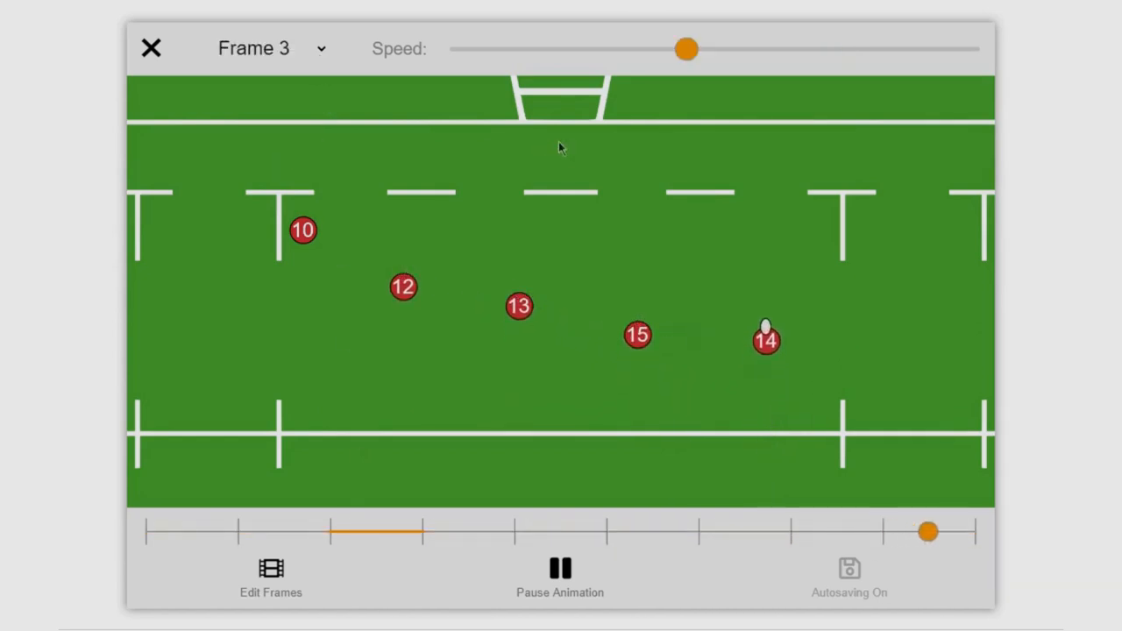
# - Drag the Frame 3 speed slider up to speed up that frame's playback
pyautogui.moveTo(688, 49); pyautogui.dragTo(965, 49)
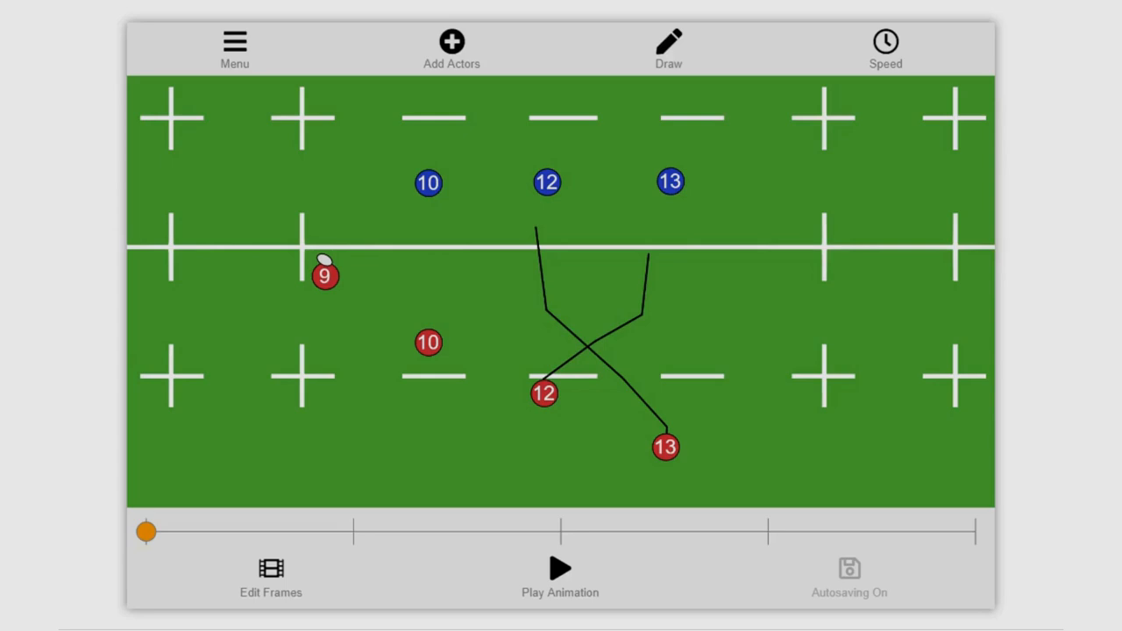
# - Play and scrub through the crossover play, pausing it near the start
pyautogui.click(560, 575)
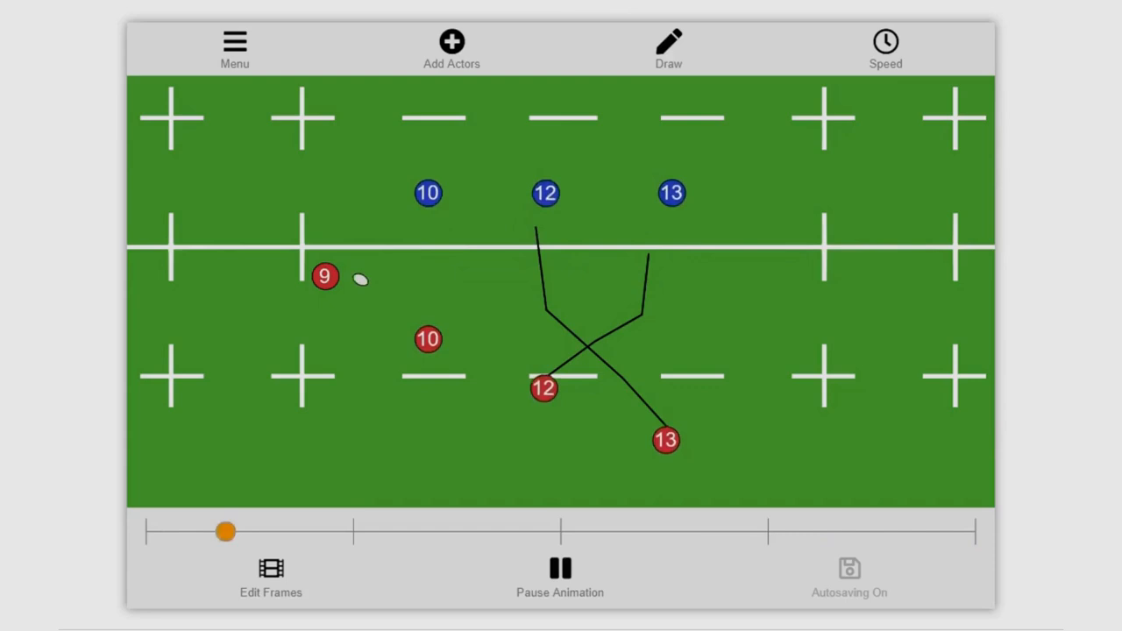
pyautogui.moveTo(226, 531); pyautogui.dragTo(786, 530)
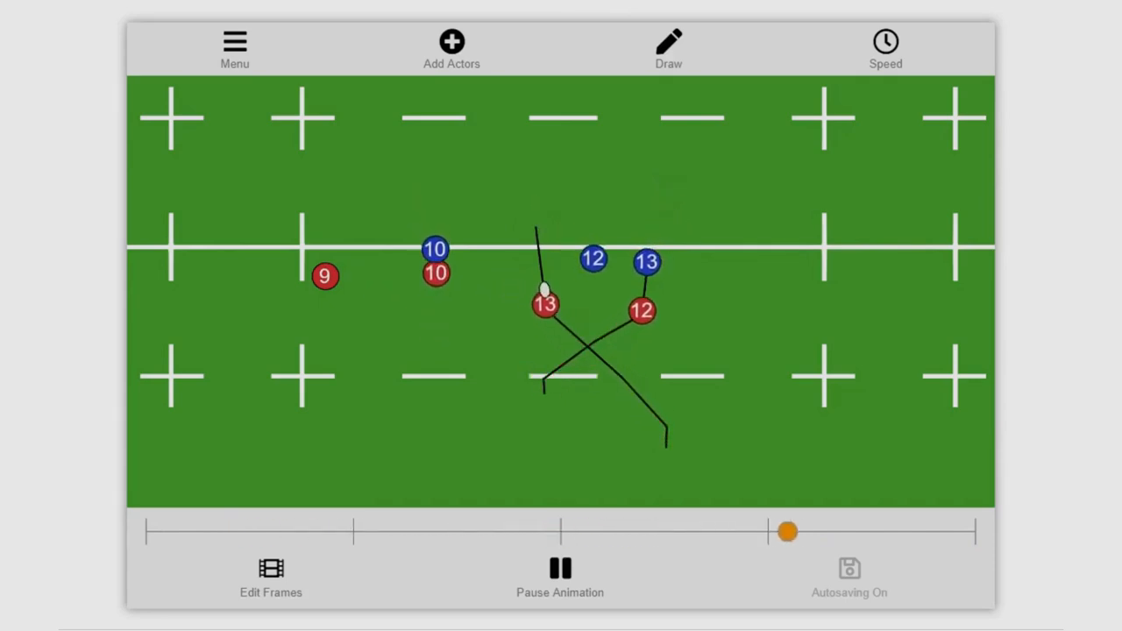
pyautogui.moveTo(786, 530); pyautogui.dragTo(485, 530)
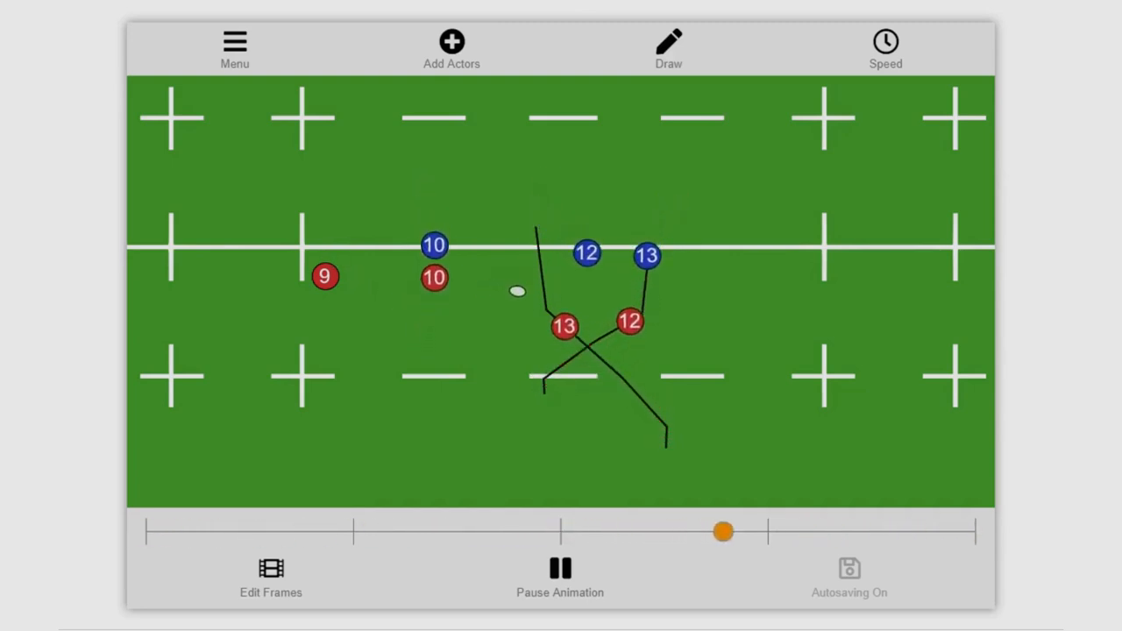
pyautogui.moveTo(723, 530); pyautogui.dragTo(485, 530)
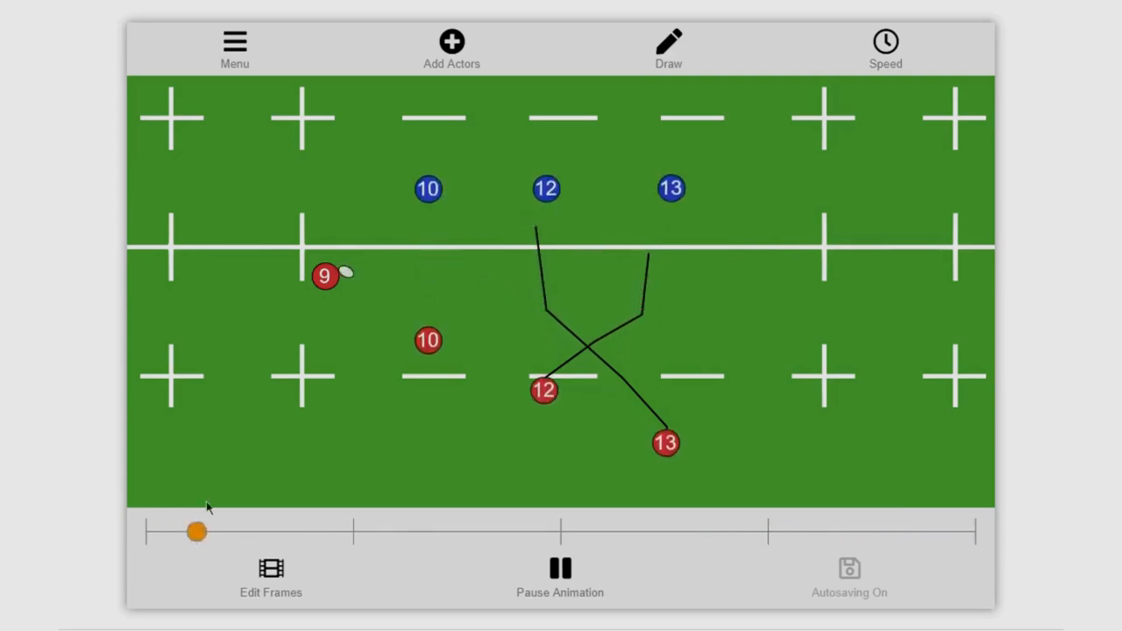
pyautogui.click(560, 575)
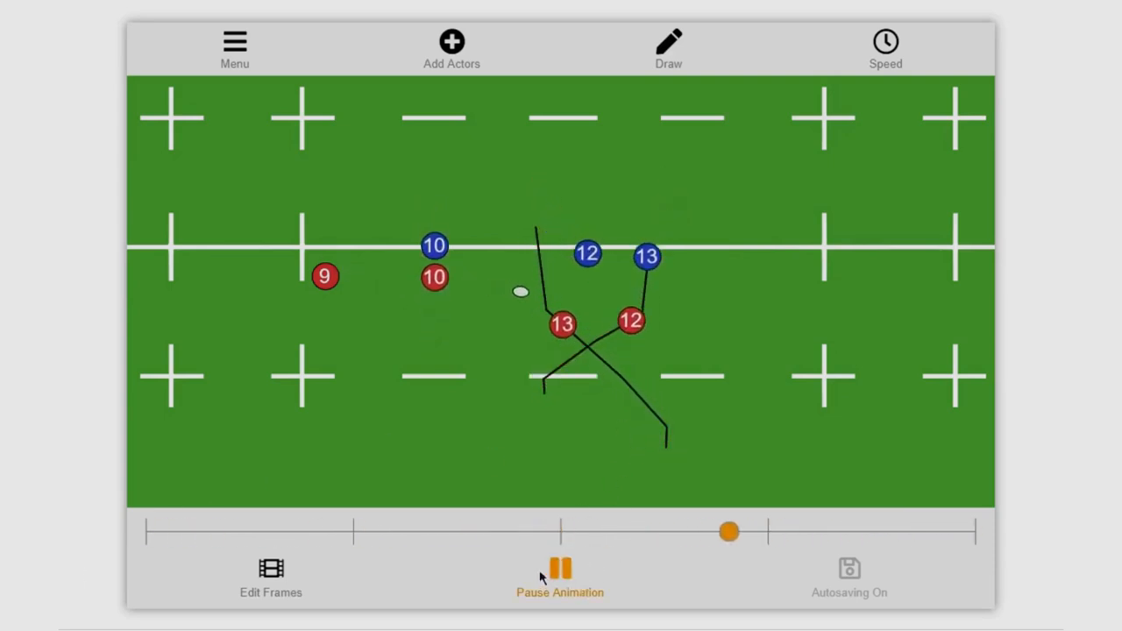
pyautogui.click(560, 574)
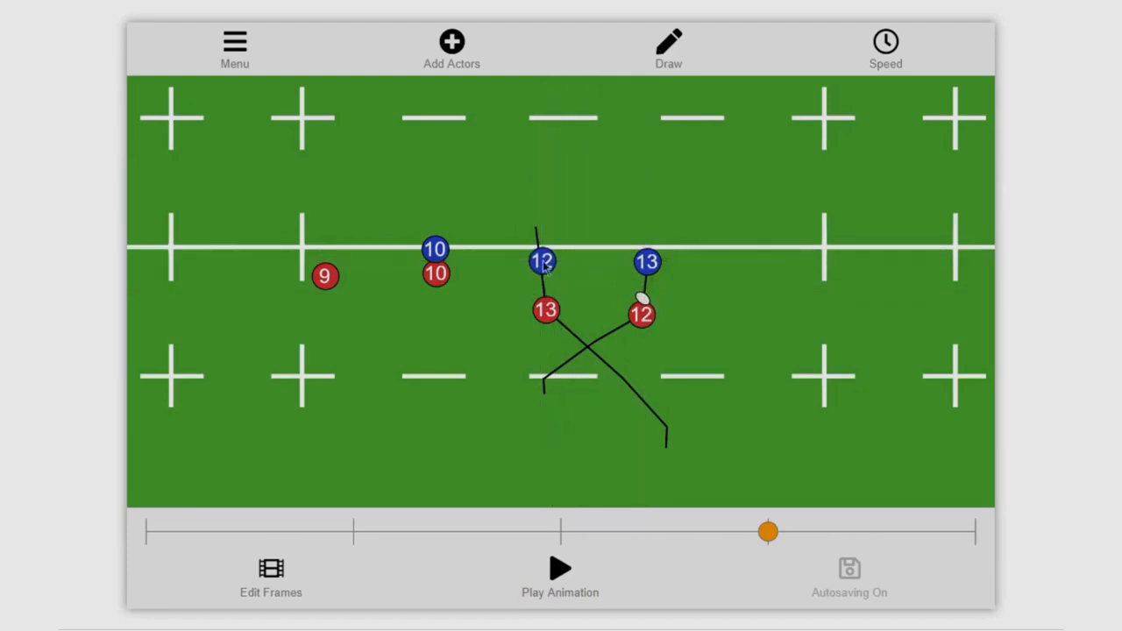
# - Move blue 13 in beside blue 12, jump to the final frame, and replay
pyautogui.moveTo(647, 261); pyautogui.dragTo(571, 264)
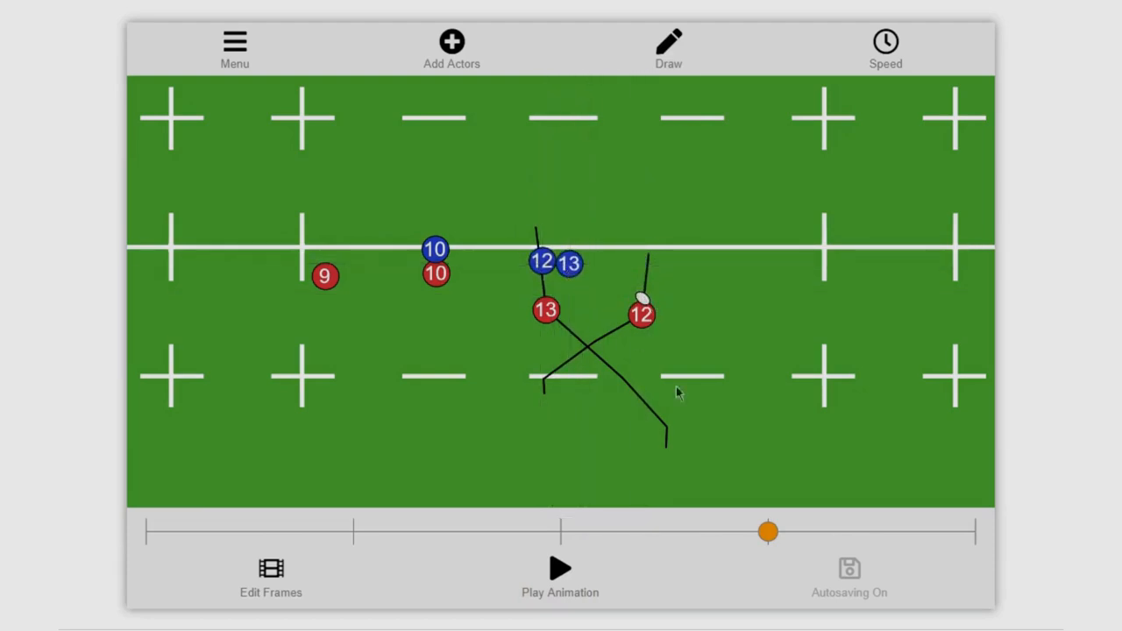
pyautogui.moveTo(767, 532); pyautogui.dragTo(947, 531)
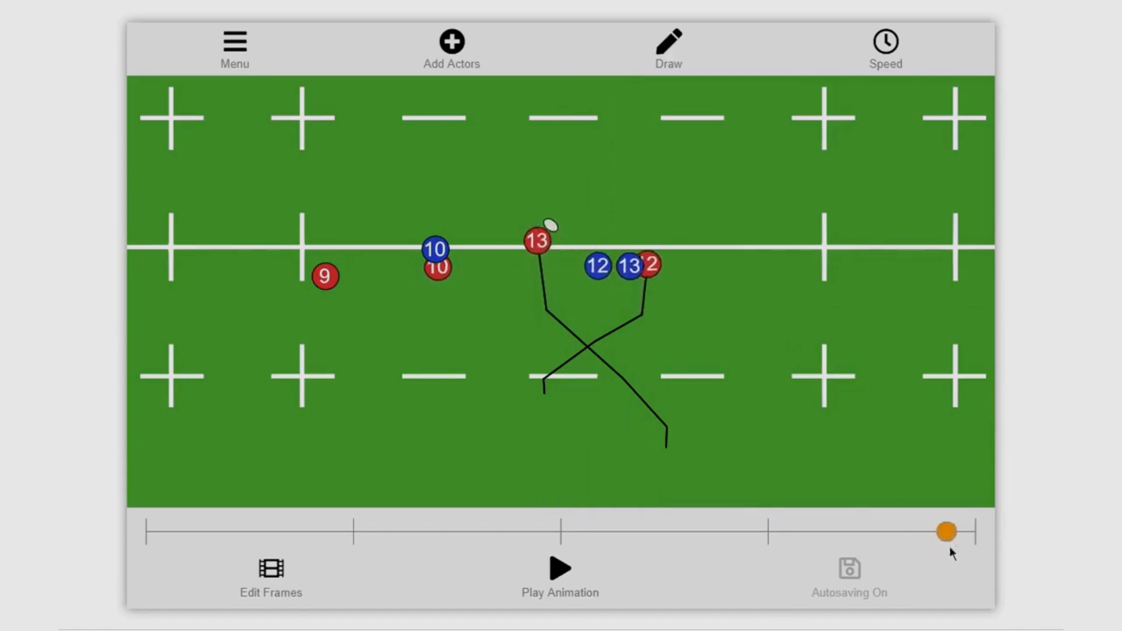
pyautogui.click(560, 574)
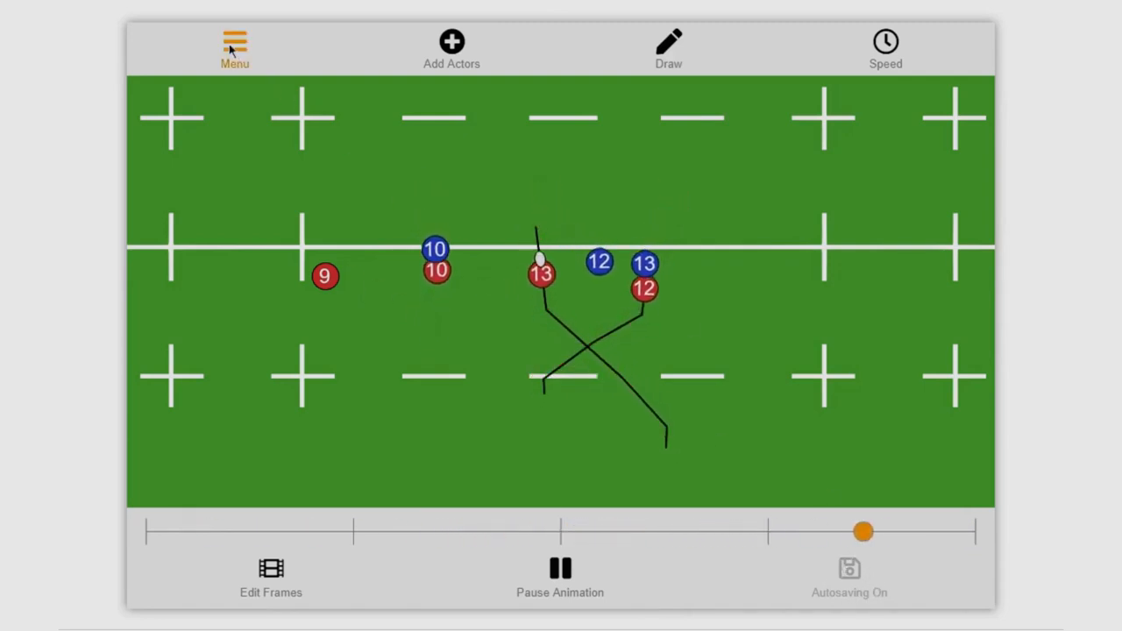
# - Switch off Autosave Keyframes in the Menu and close it
pyautogui.click(234, 44)
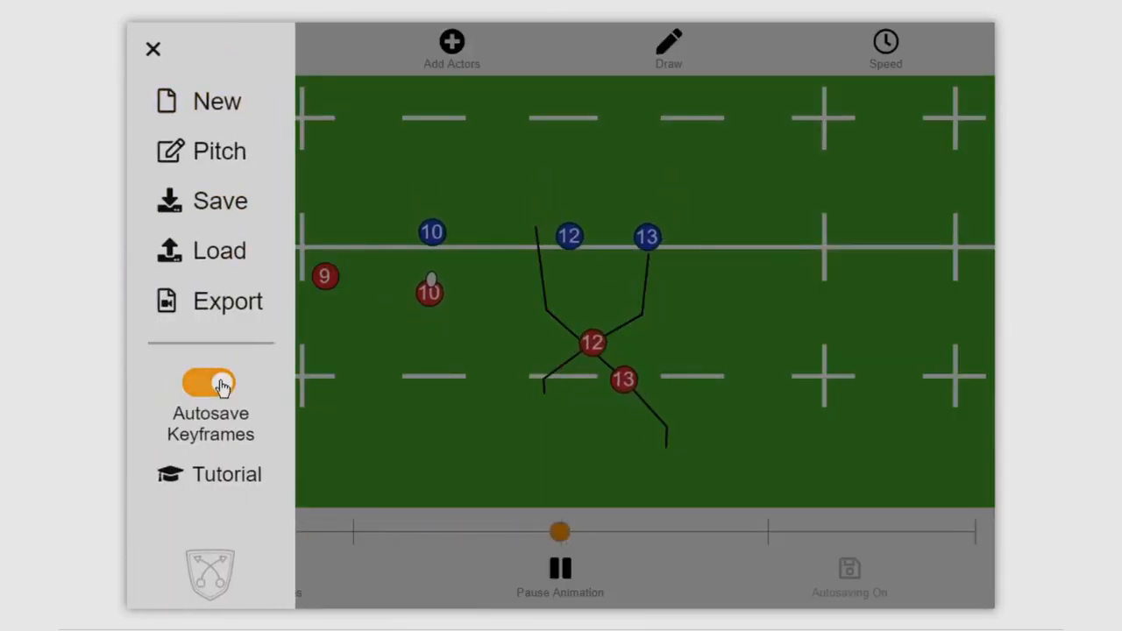
pyautogui.click(210, 383)
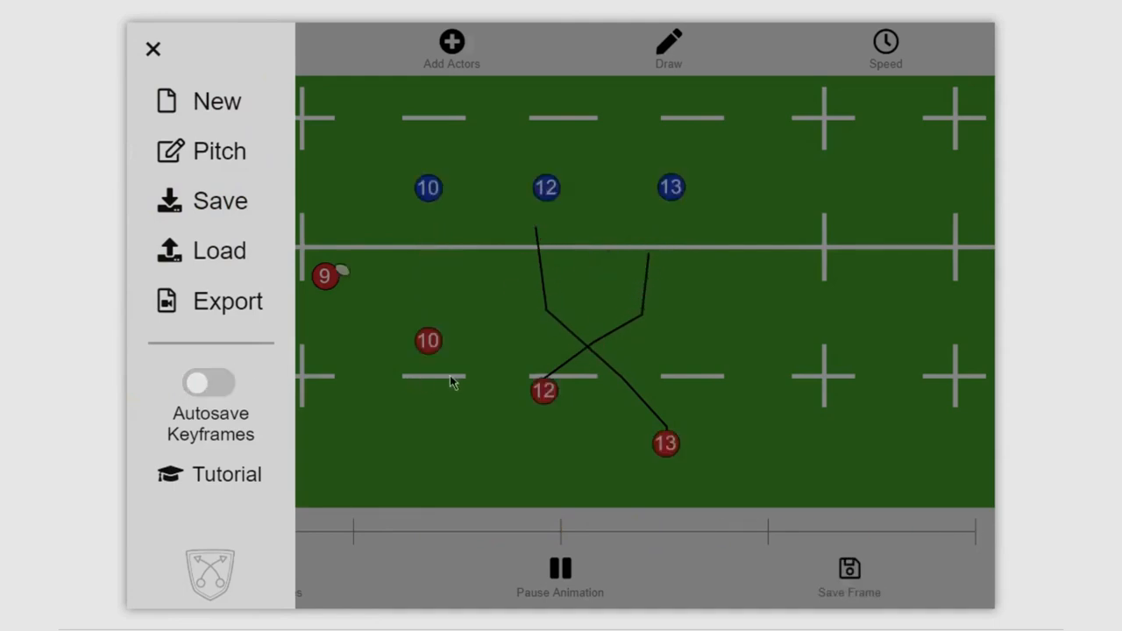
pyautogui.click(153, 48)
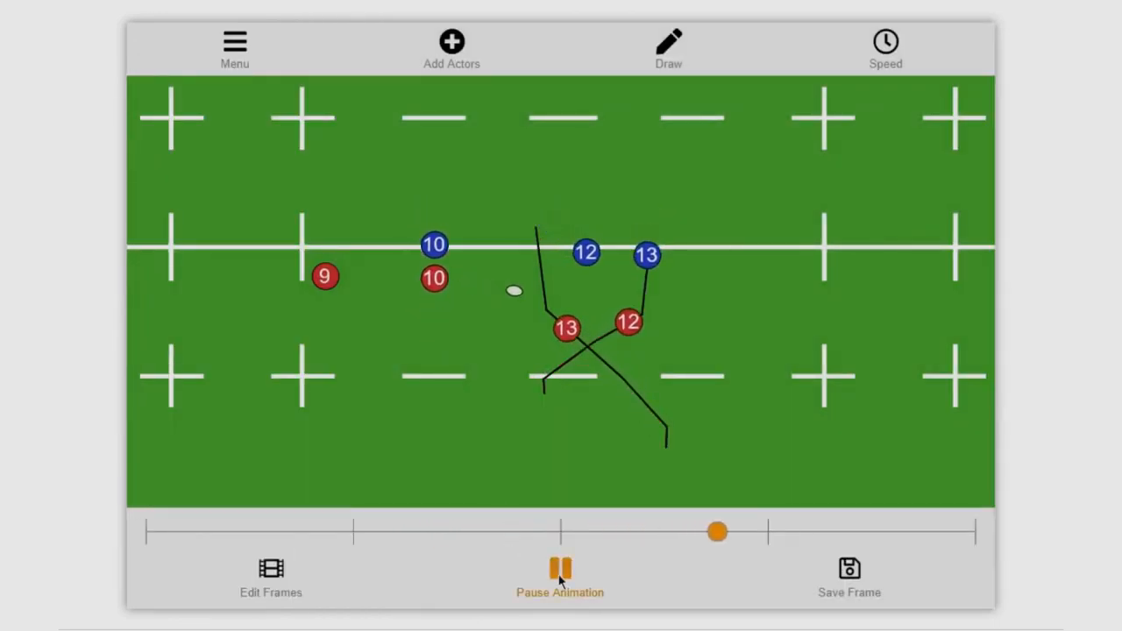
pyautogui.click(560, 574)
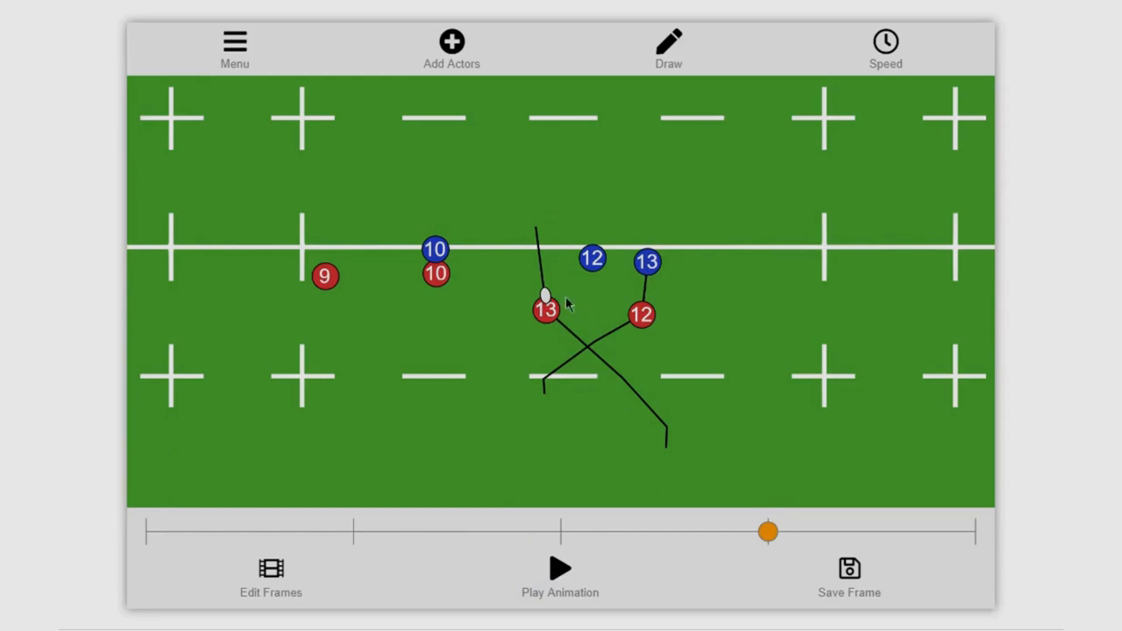
pyautogui.moveTo(594, 258); pyautogui.dragTo(544, 266)
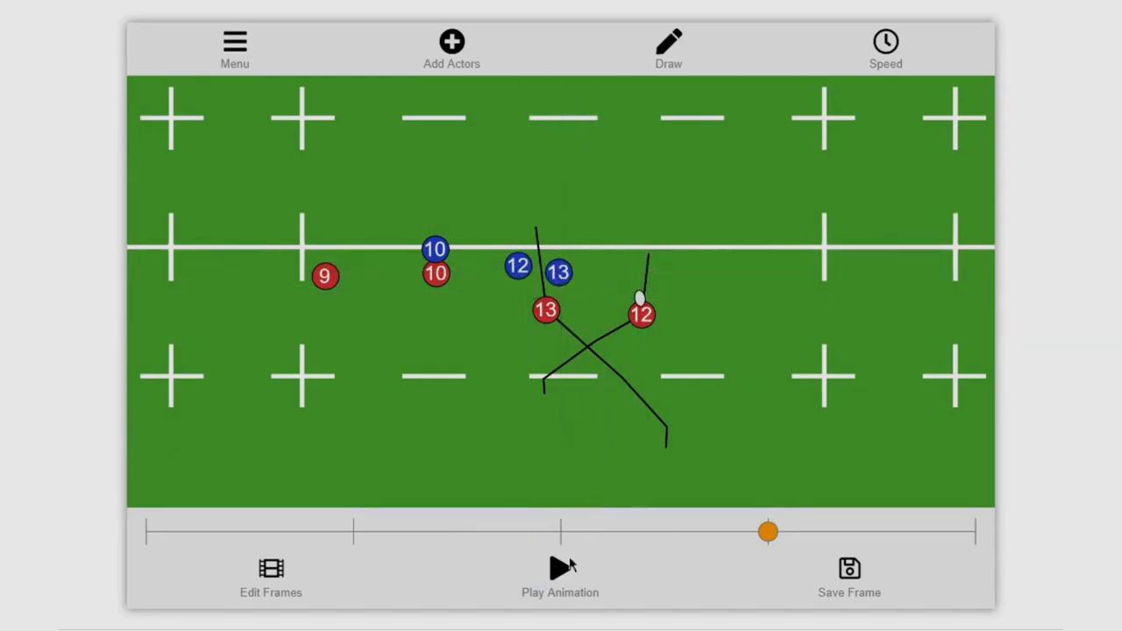
pyautogui.click(560, 570)
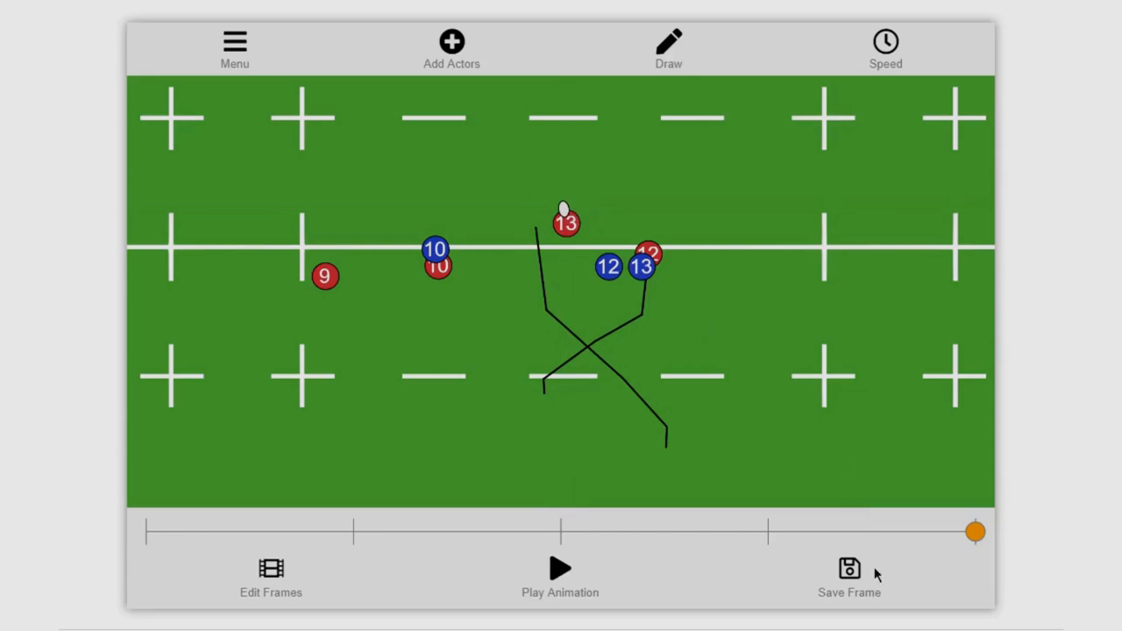
# - Save the final frame's player positions and replay the crossover animation
pyautogui.click(848, 575)
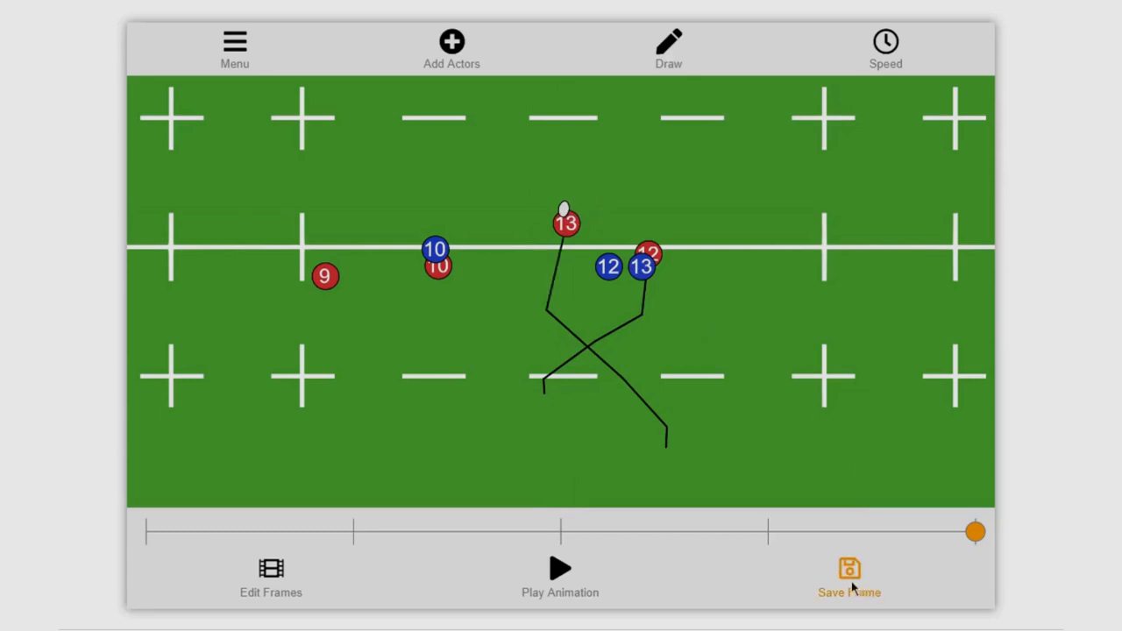
pyautogui.click(560, 575)
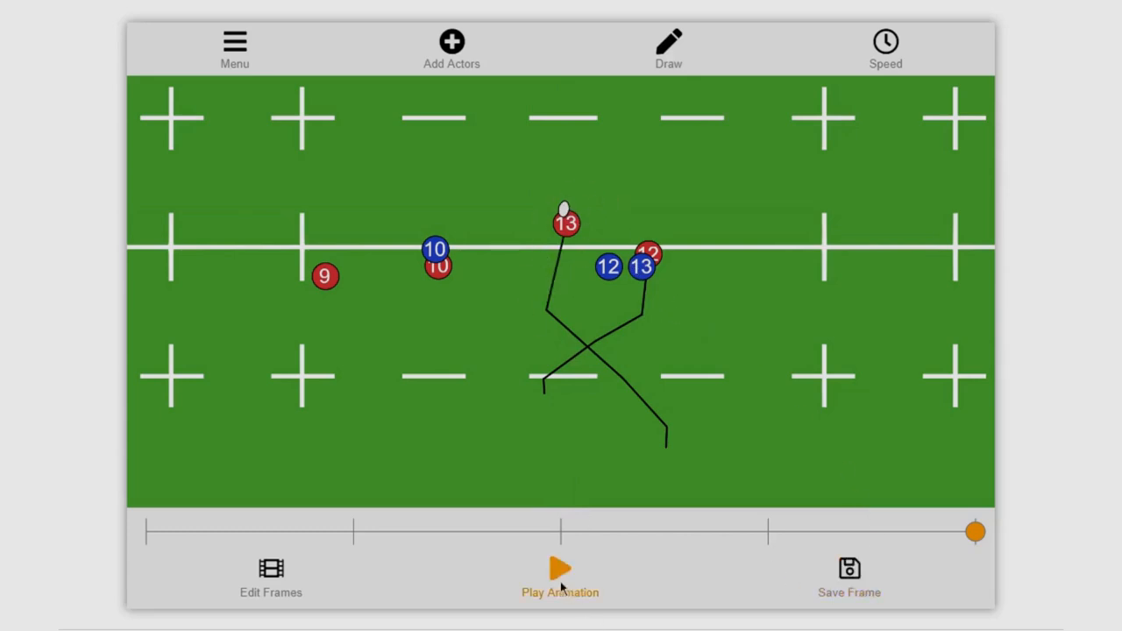
pyautogui.click(560, 578)
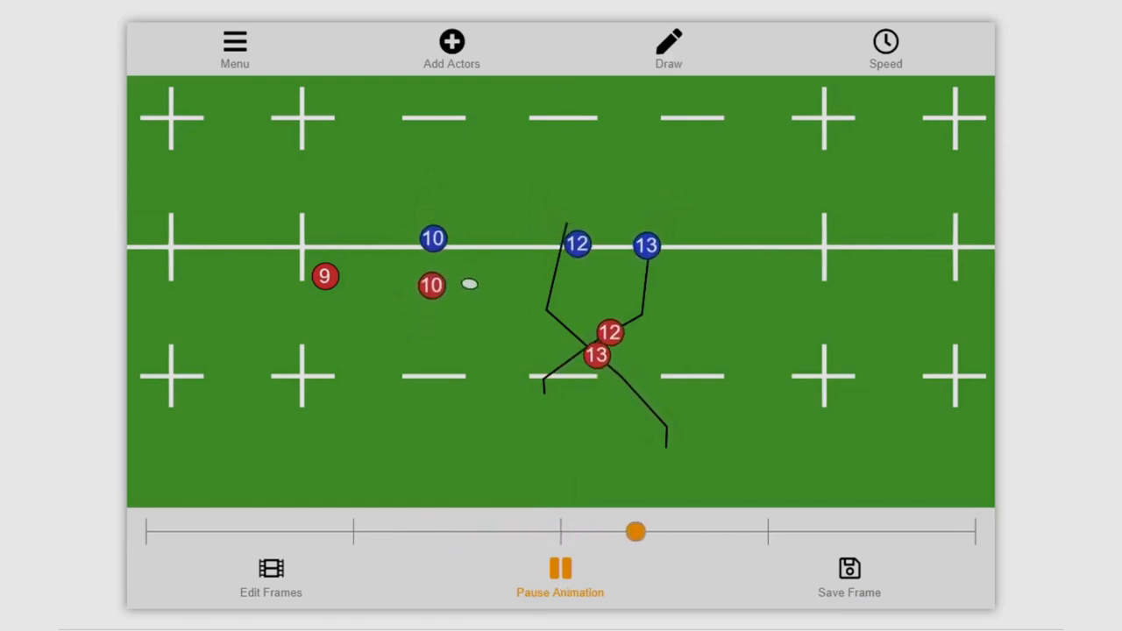